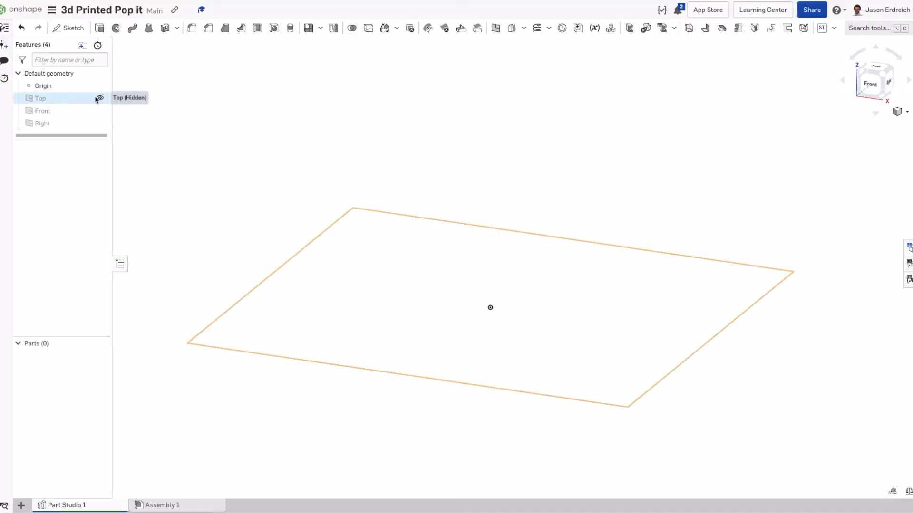
- Show the hidden Top plane and start Sketch 1 on it
click(100, 98)
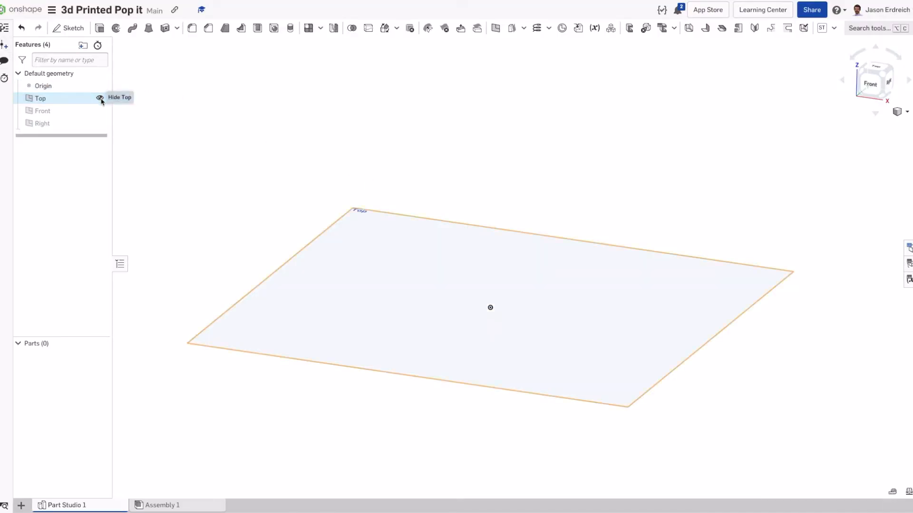
mouse_move(50, 100)
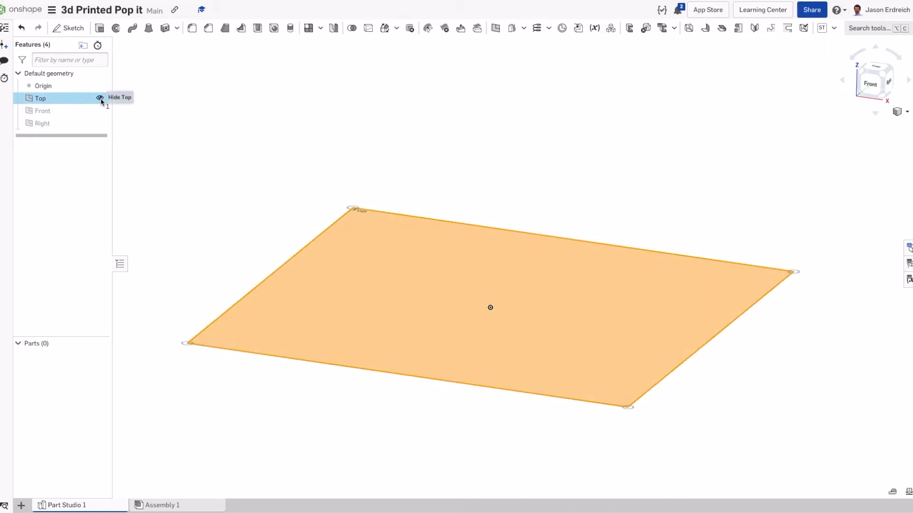
click(68, 28)
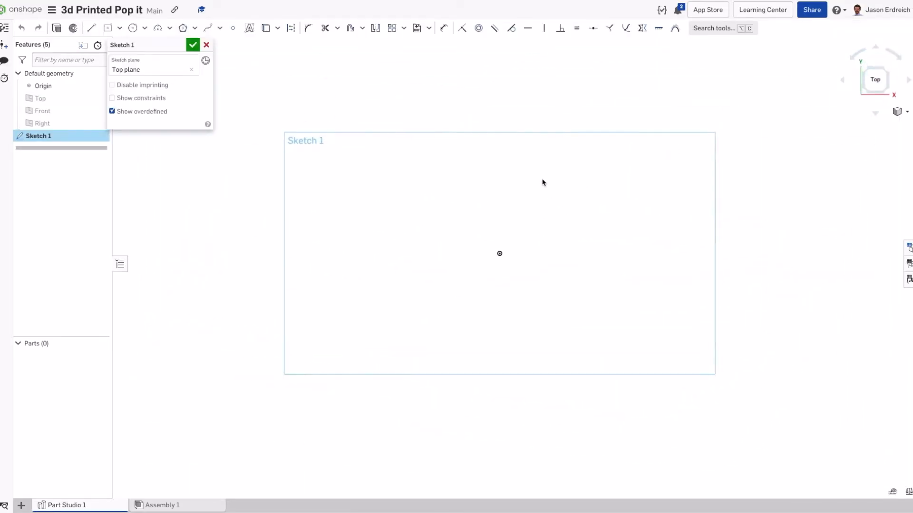
mouse_move(479, 174)
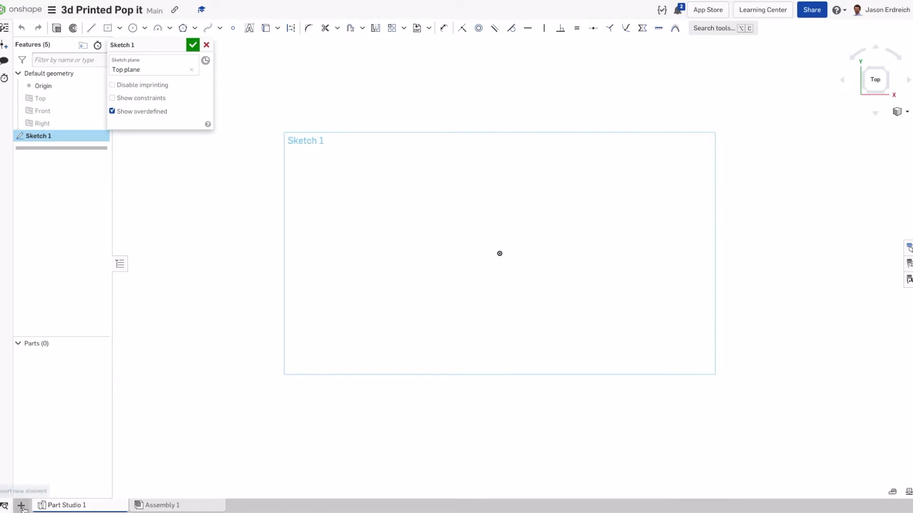
mouse_move(422, 51)
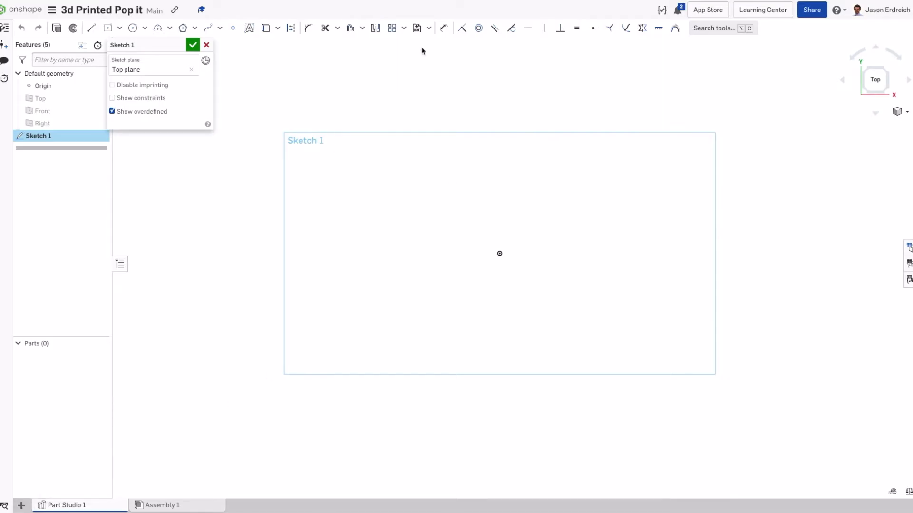
click(429, 28)
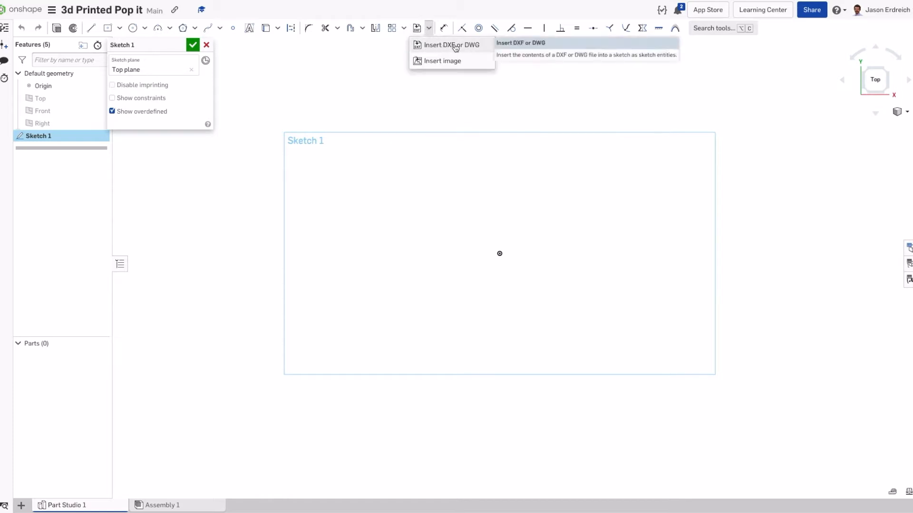
mouse_move(459, 45)
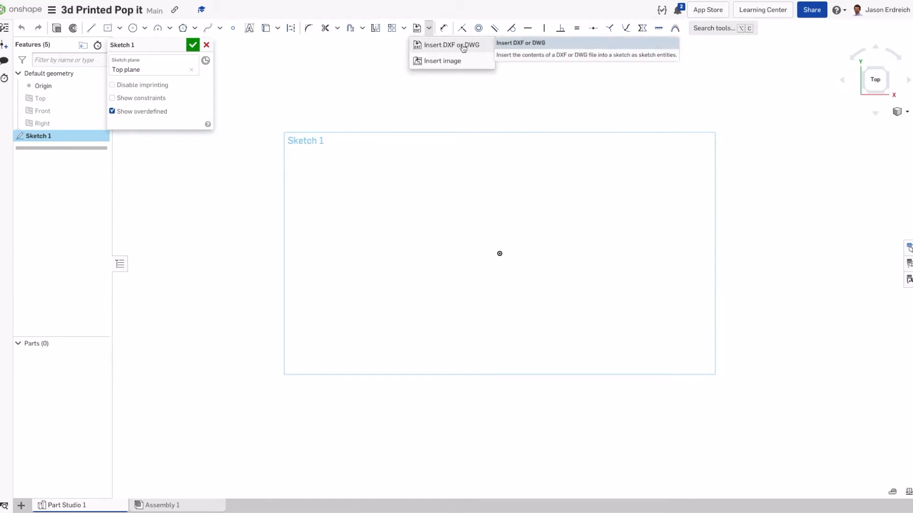
mouse_move(459, 47)
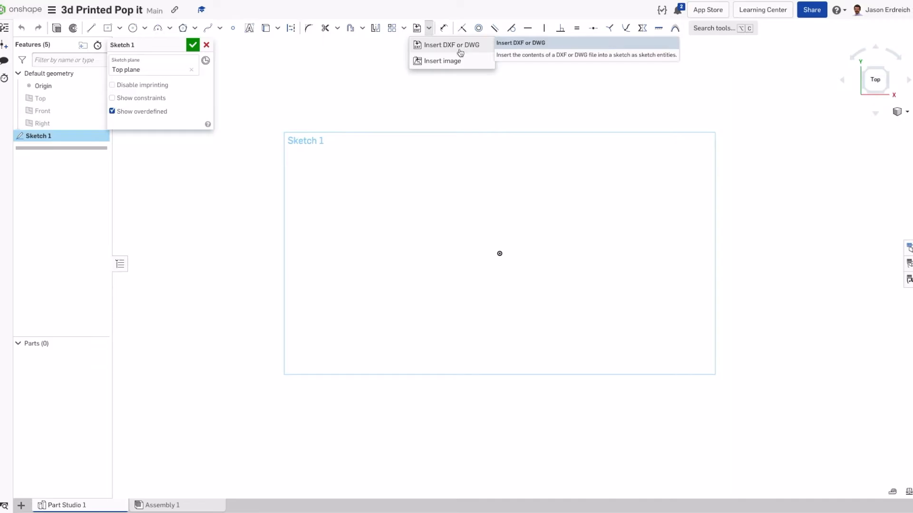
mouse_move(442, 61)
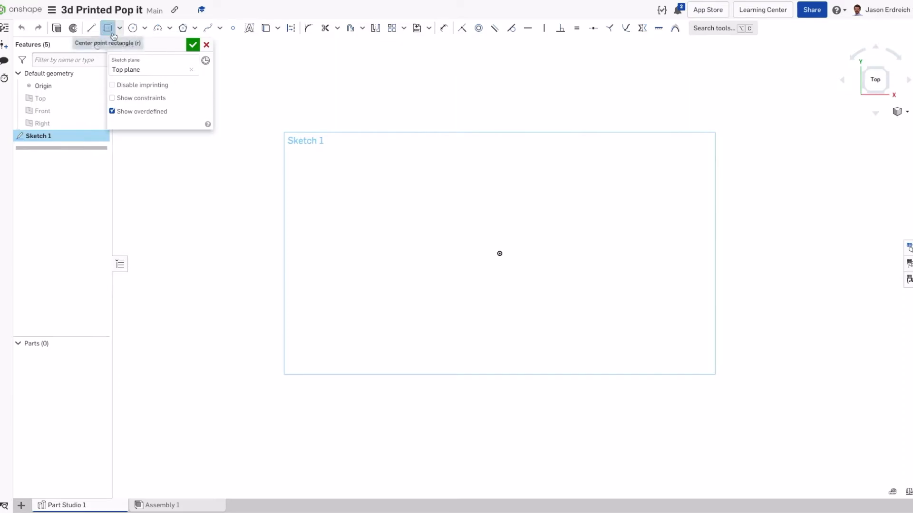
- Draw the 4 × 5 rectangle with two 1.5 × 0.475 slots, rounded corners, and name the sketch 'base'
drag(499, 253, 551, 165)
text(4)
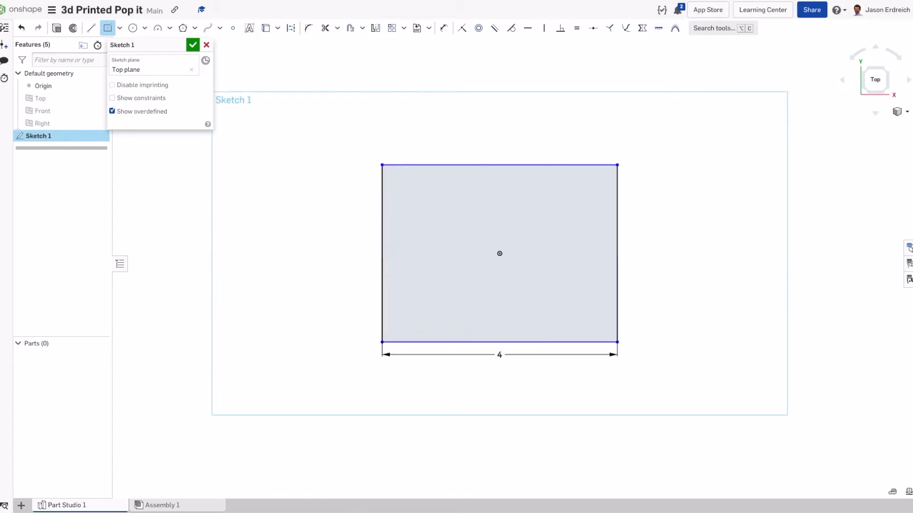
drag(499, 343, 505, 400)
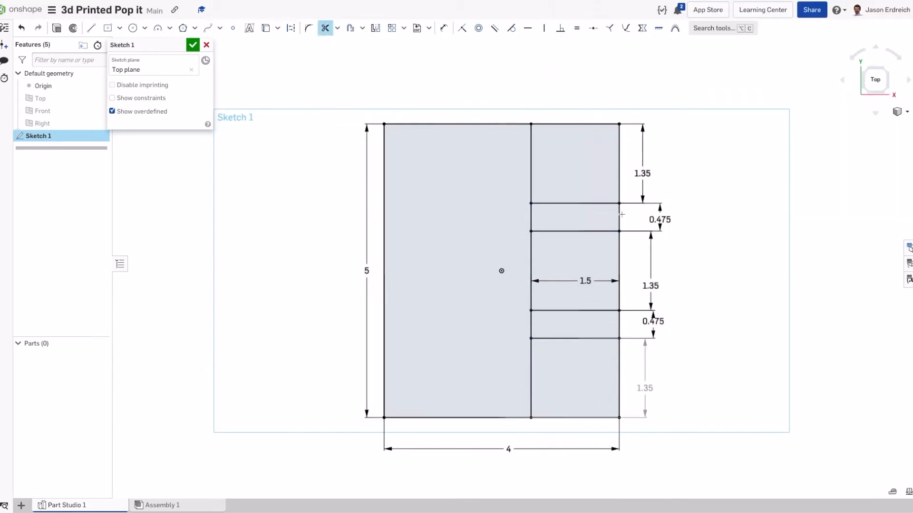
click(307, 28)
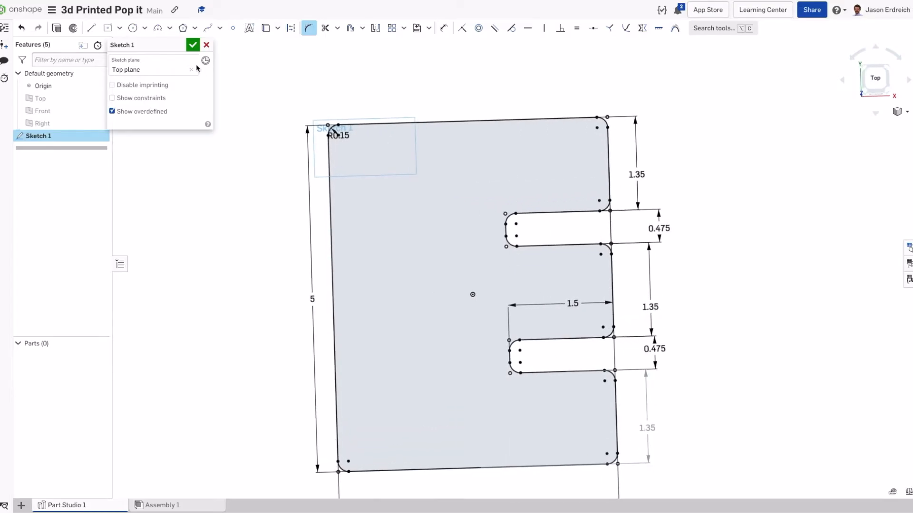
text(base)
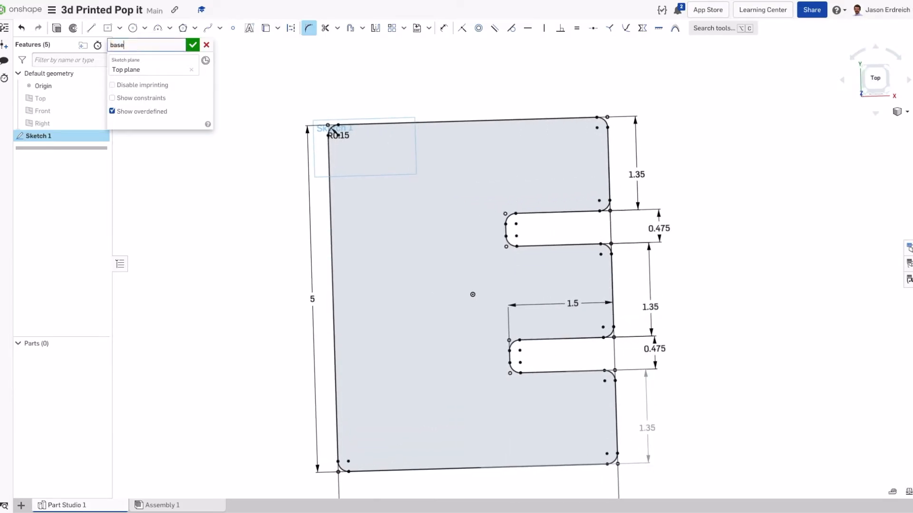
- Close the base sketch and extrude it 1.5 mm into the E-shaped plate
click(192, 45)
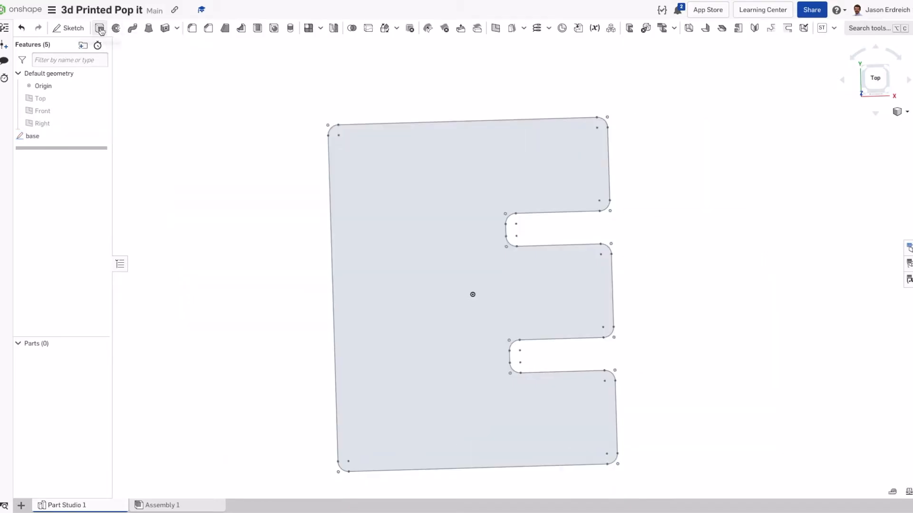
click(99, 28)
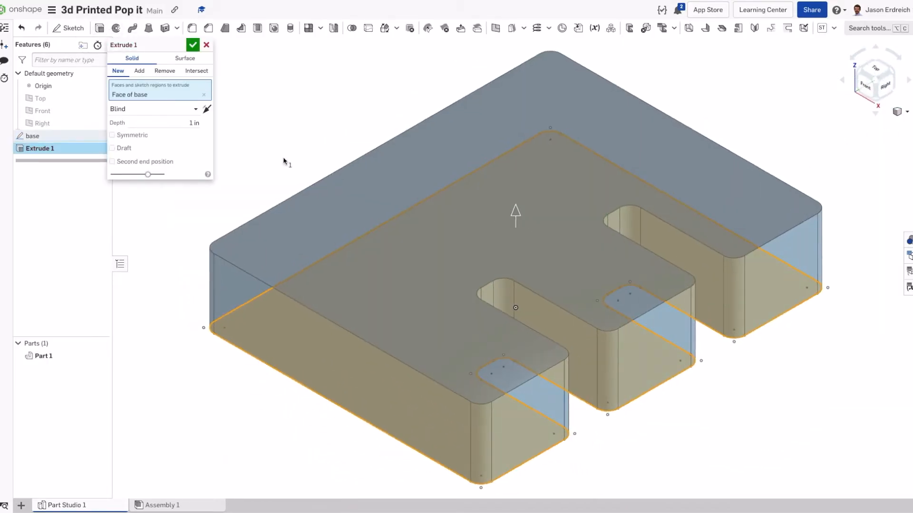
text(1.5)
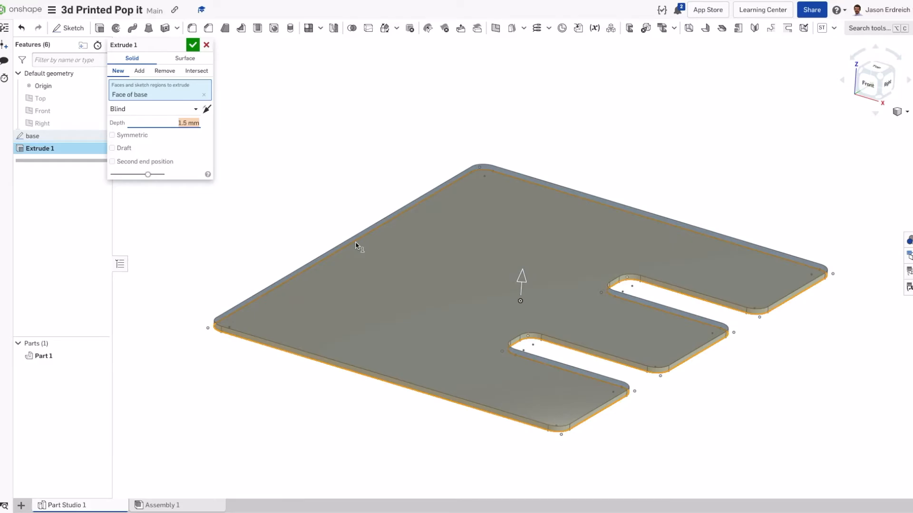
mouse_move(297, 169)
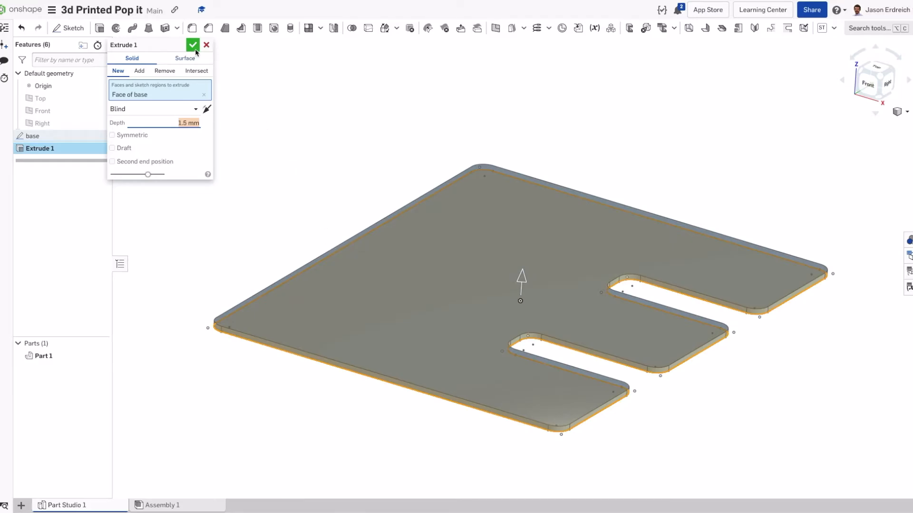
click(192, 45)
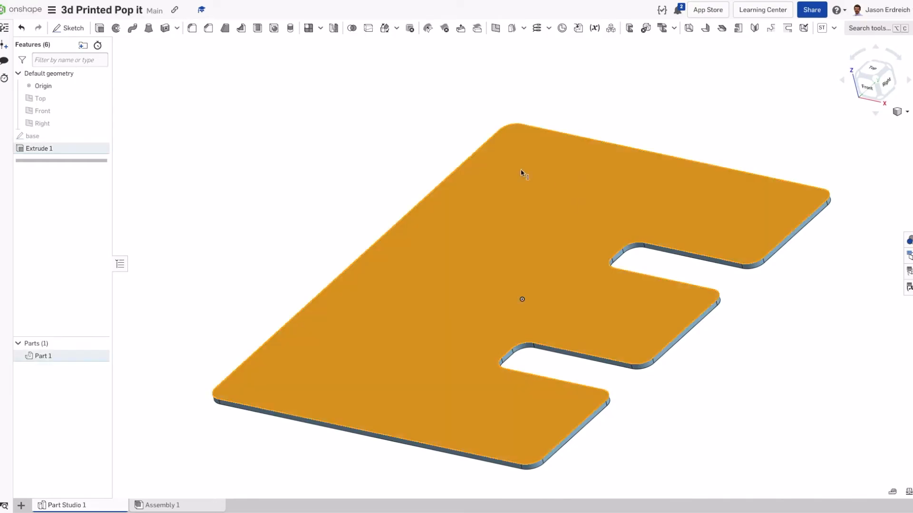
- Create sketch 'border' on the top face with the plate outline and an inward offset copy
click(68, 28)
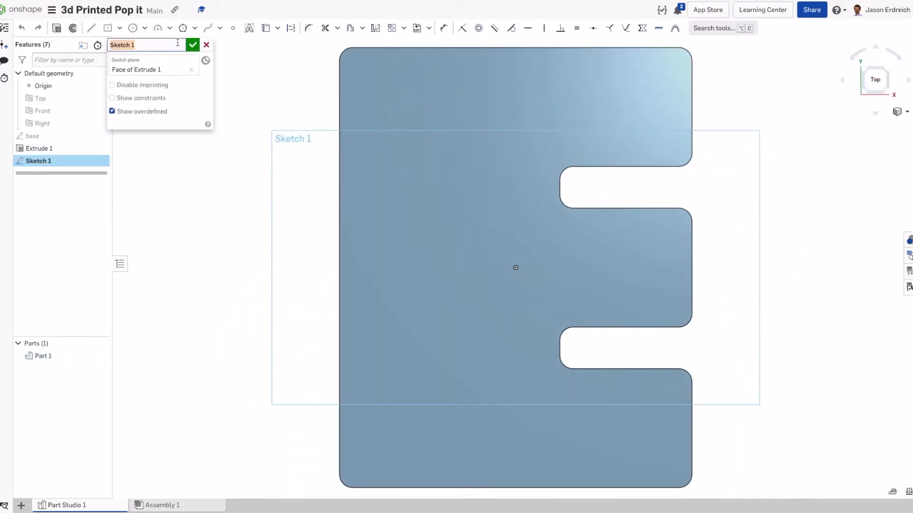
text(border)
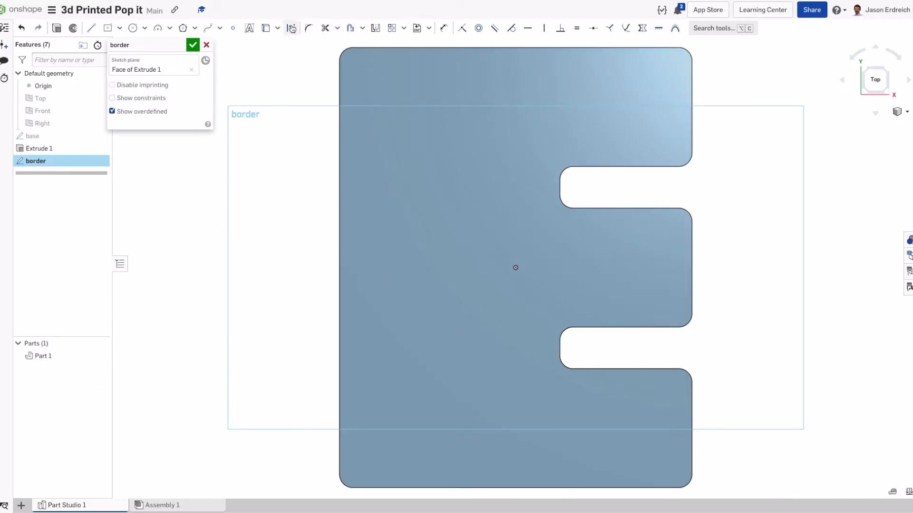
click(265, 28)
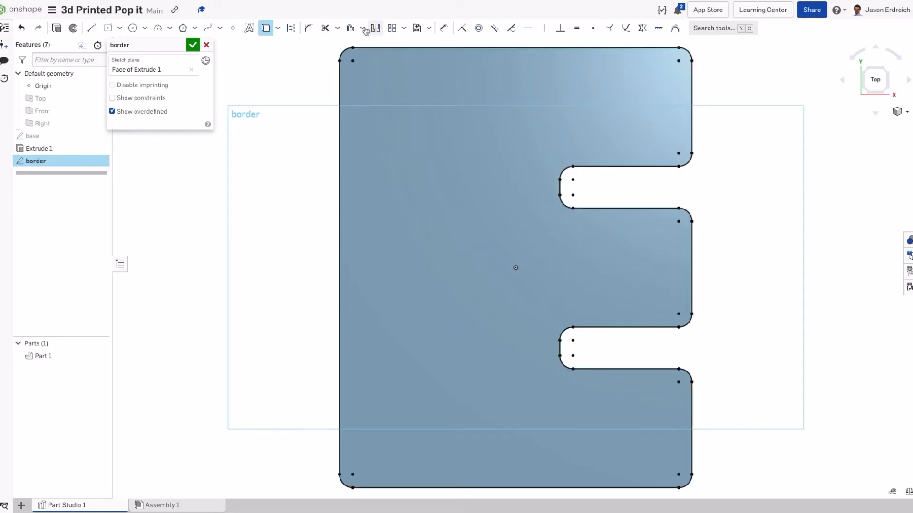
click(350, 27)
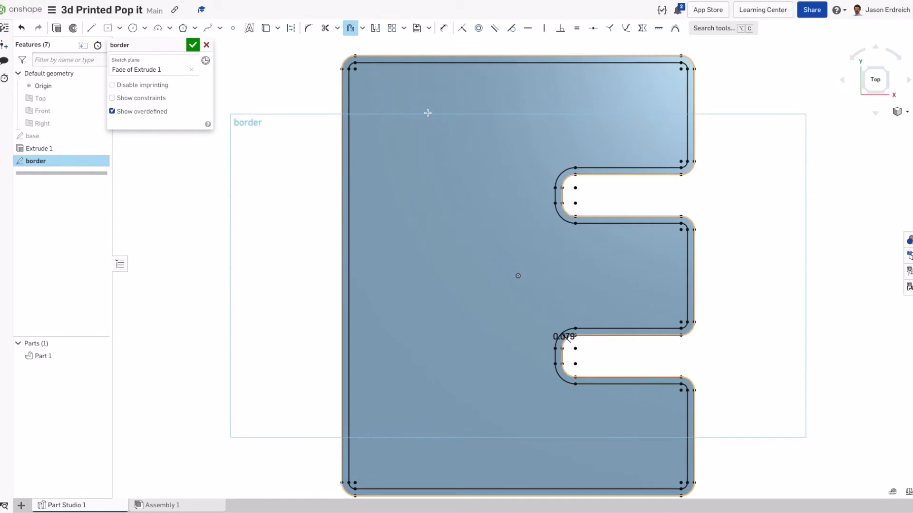
click(192, 45)
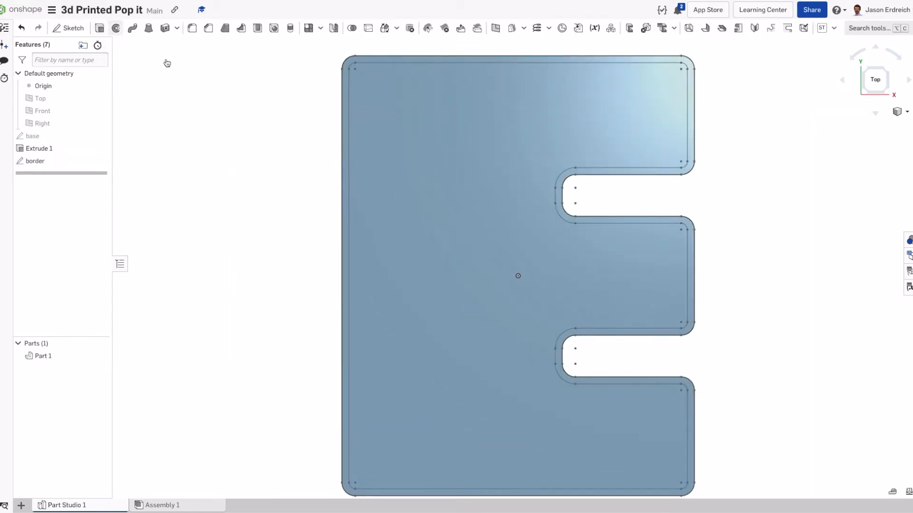
- Extrude the border ring 0.2 in as a raised rim, then view the part from the top
click(131, 28)
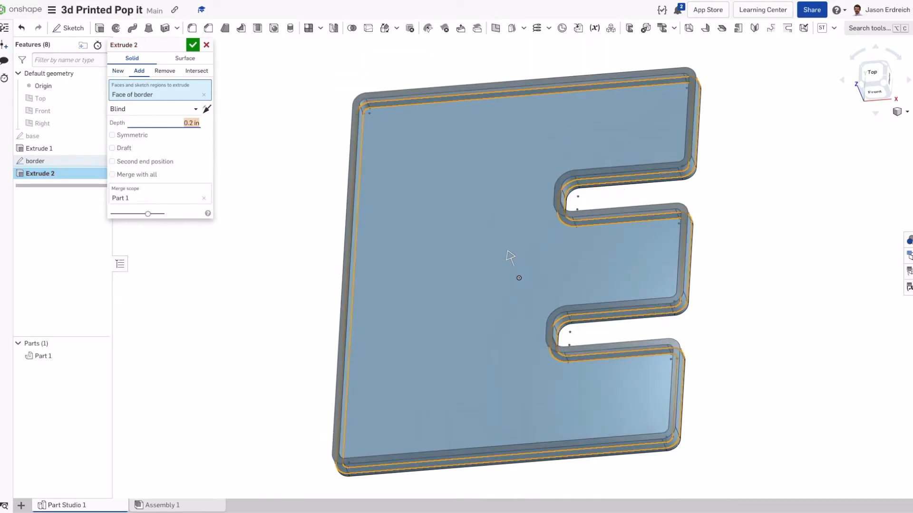
drag(510, 257, 497, 241)
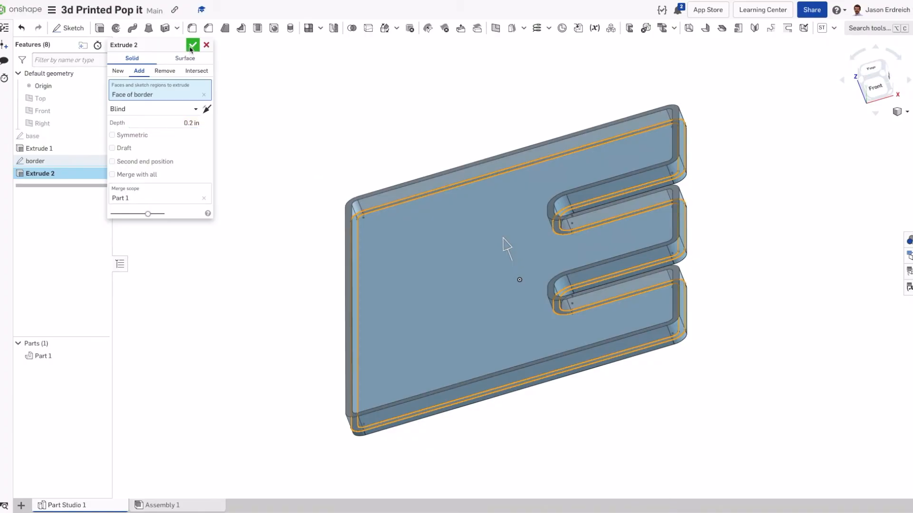
click(193, 45)
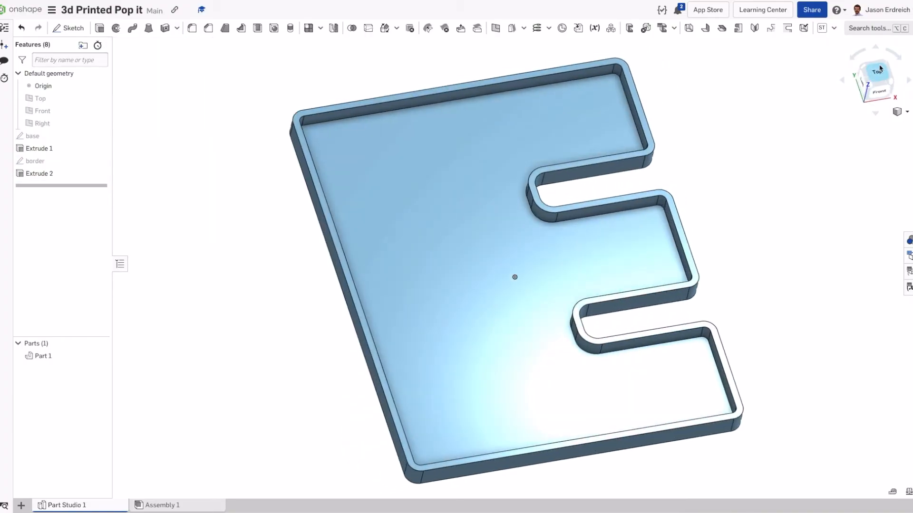
click(876, 80)
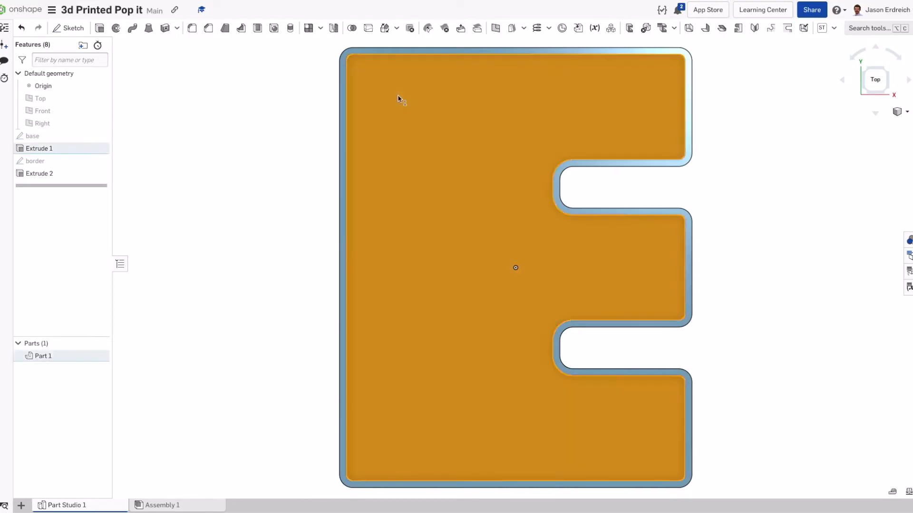
- Start the 'rings' sketch on the base face and draw the first circle on the construction line
click(68, 27)
text(rings)
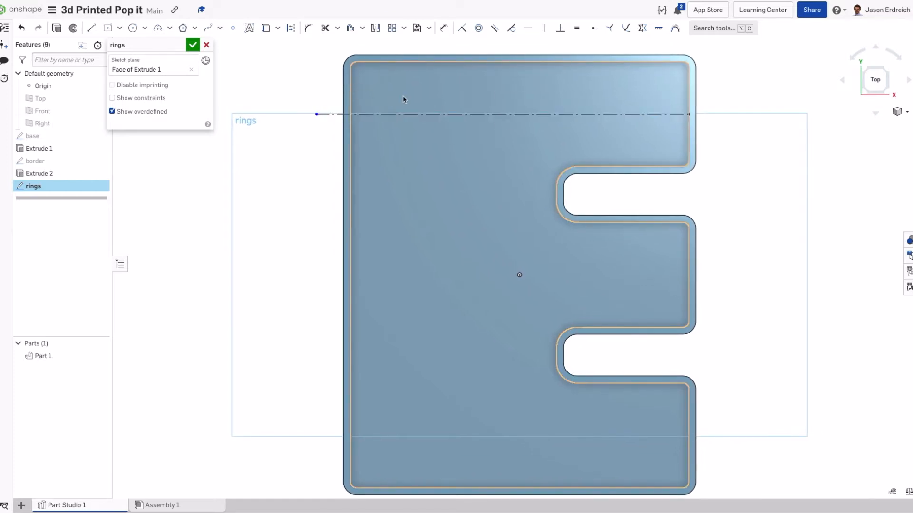
click(402, 114)
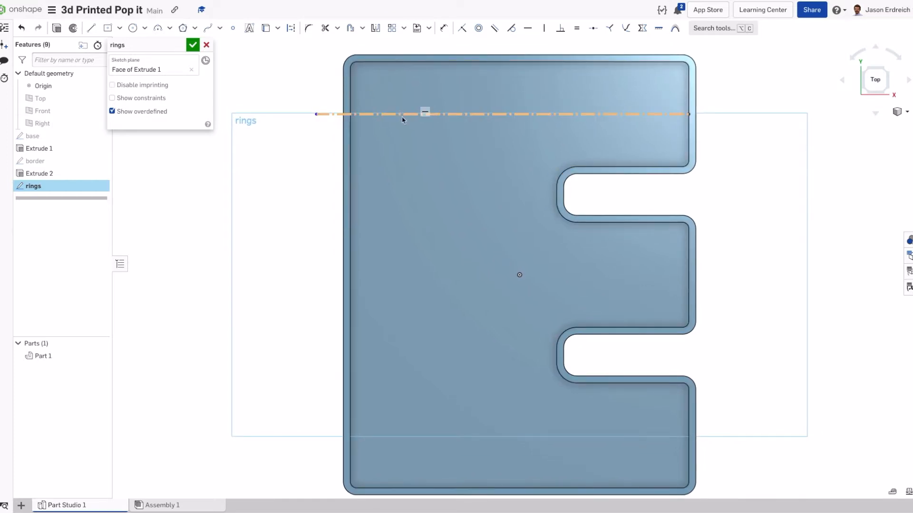
click(132, 27)
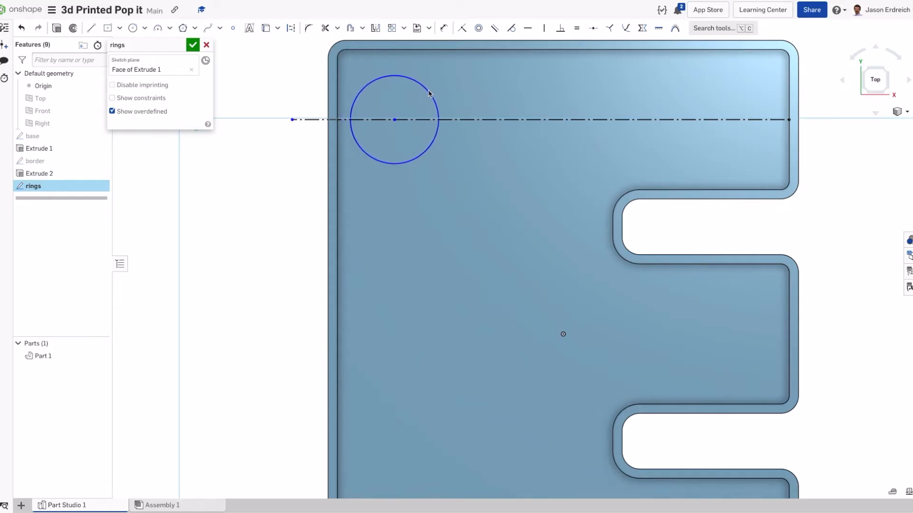
click(90, 28)
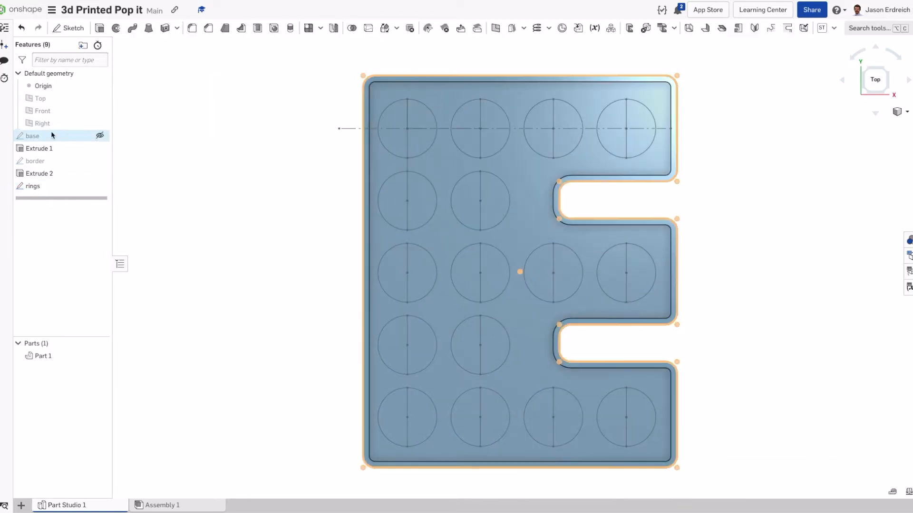
- Edit the base sketch to change the slot depth from 1.5 to 1.75 and verify it
double_click(33, 136)
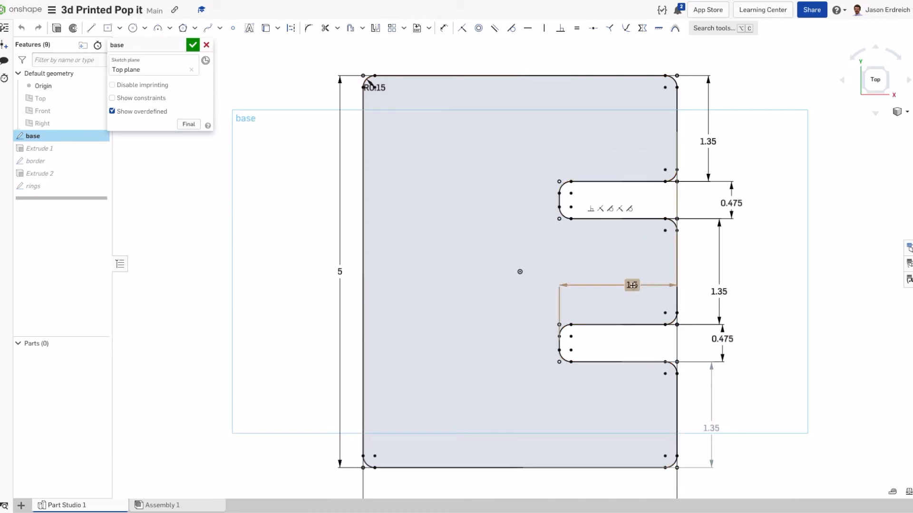
double_click(632, 286)
text(1.75)
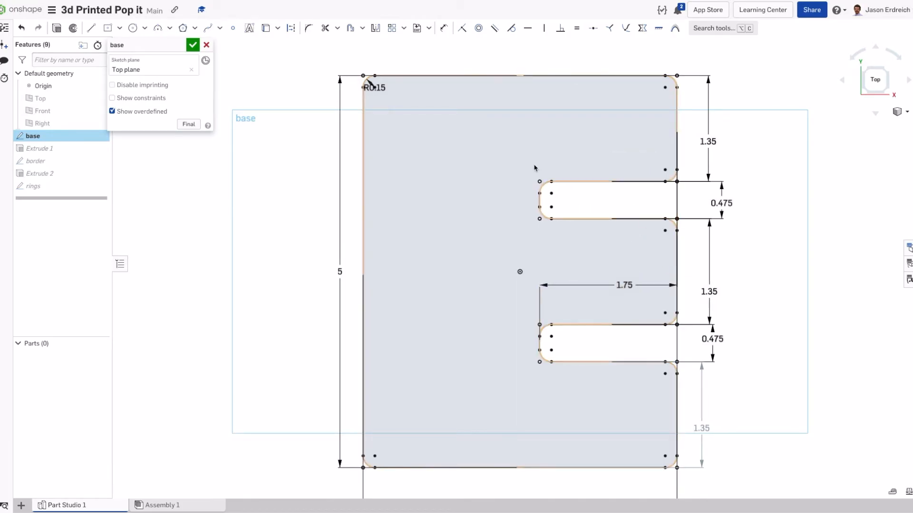
click(193, 45)
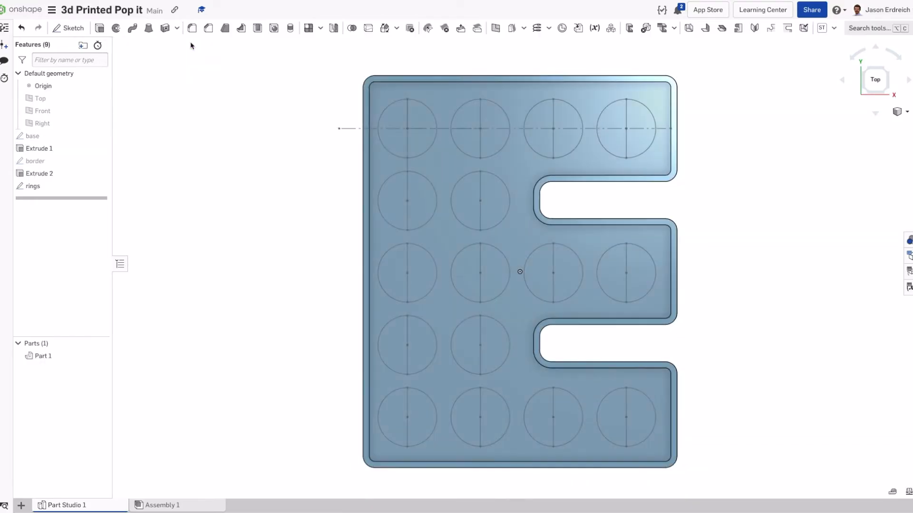
mouse_move(149, 145)
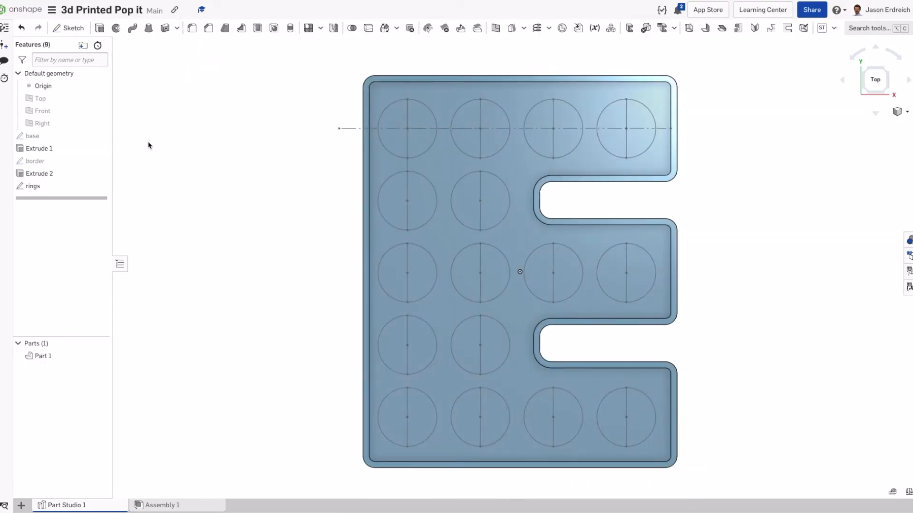
double_click(32, 136)
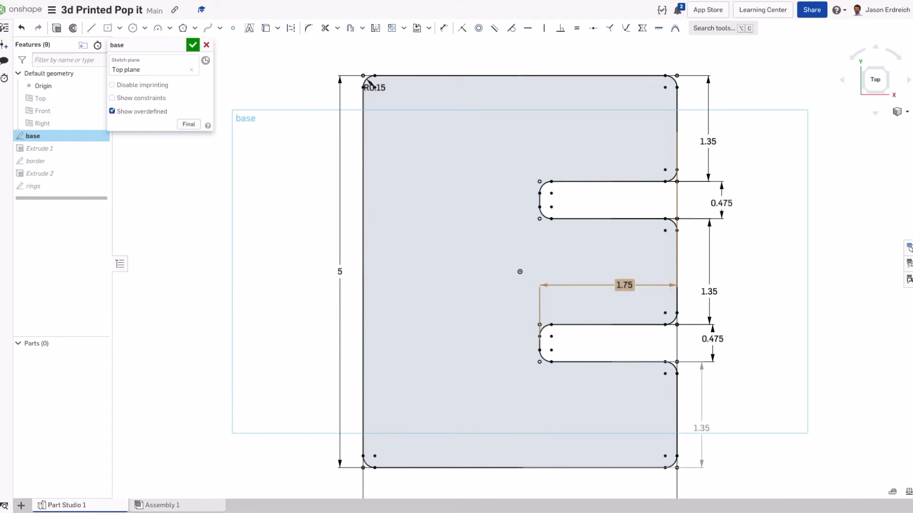
click(193, 45)
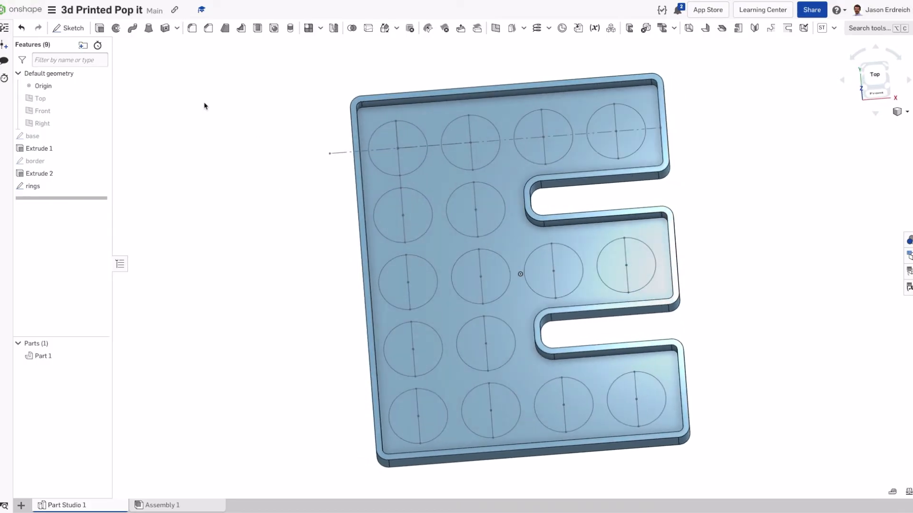
mouse_move(481, 225)
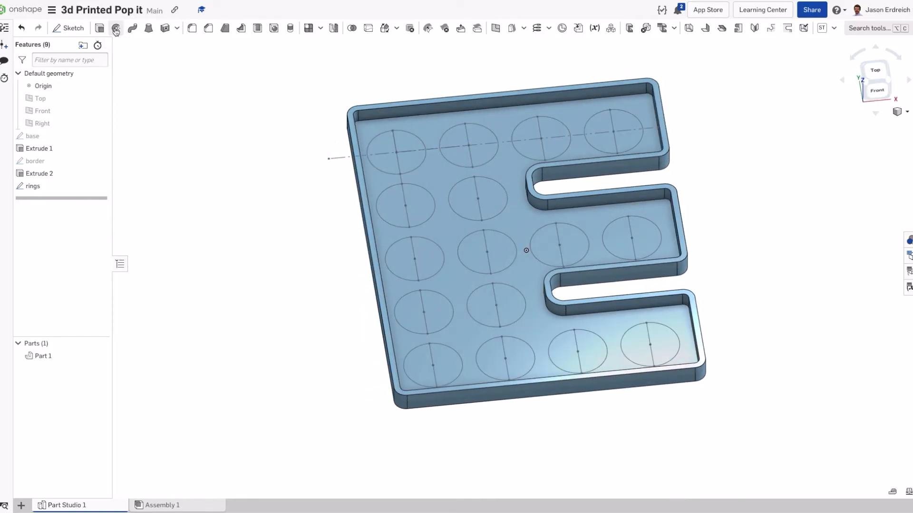
- Revolve the ring half-circles 180 deg about their diameter lines into five merged domes
click(115, 28)
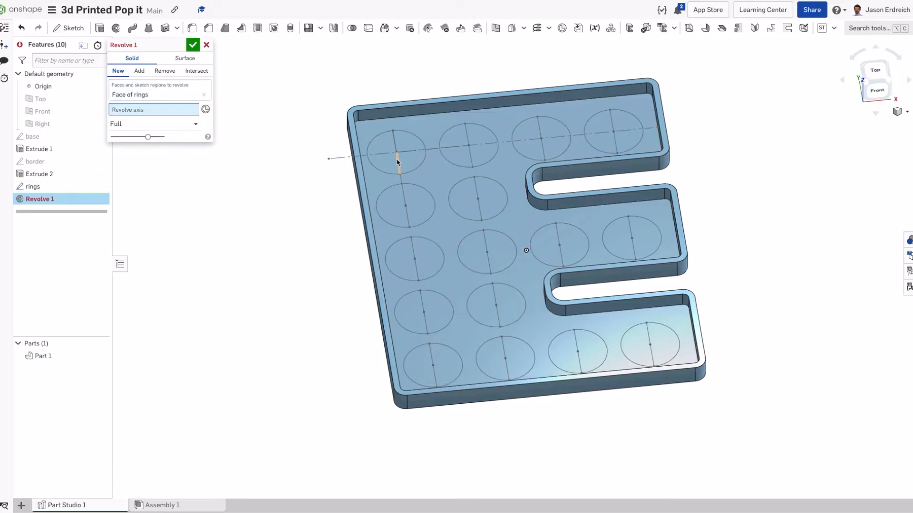
click(139, 70)
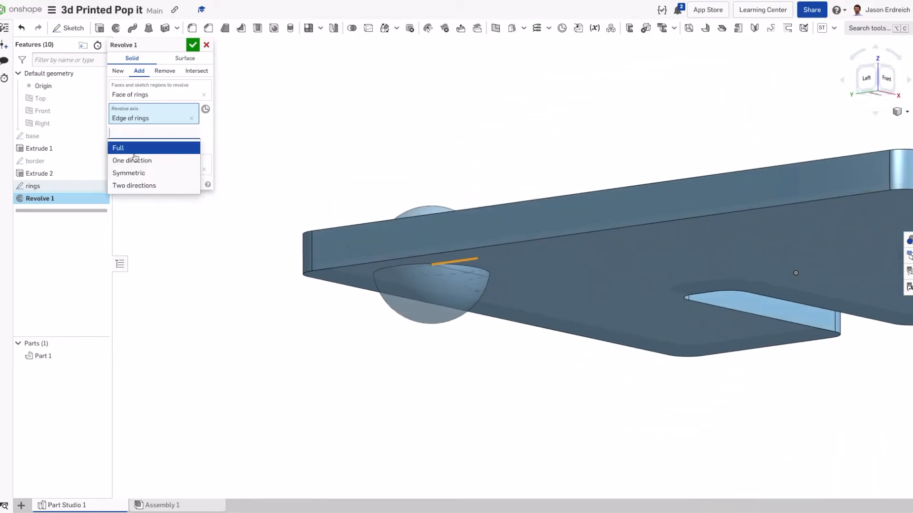
click(132, 160)
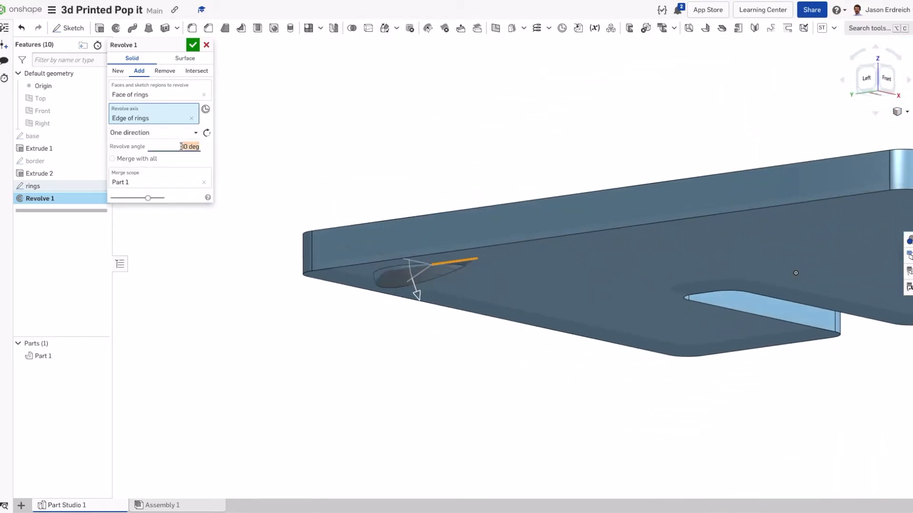
text(180 deg)
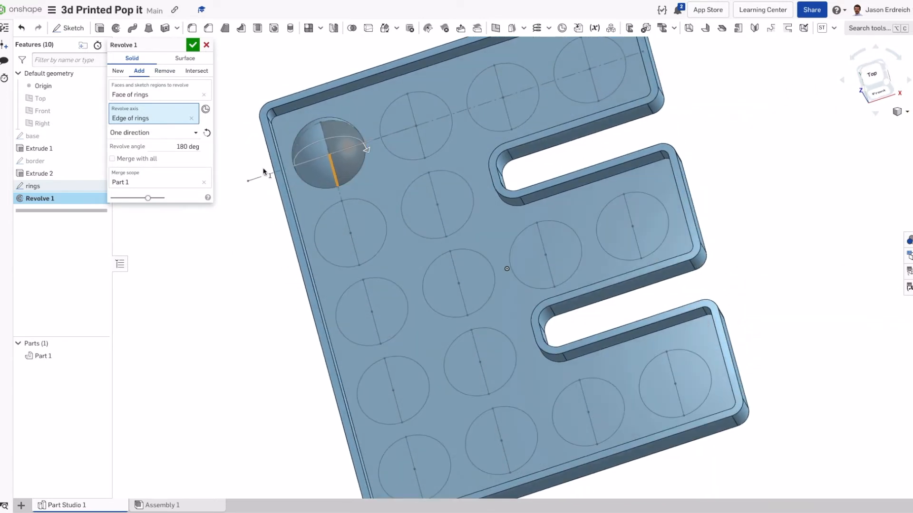
click(364, 318)
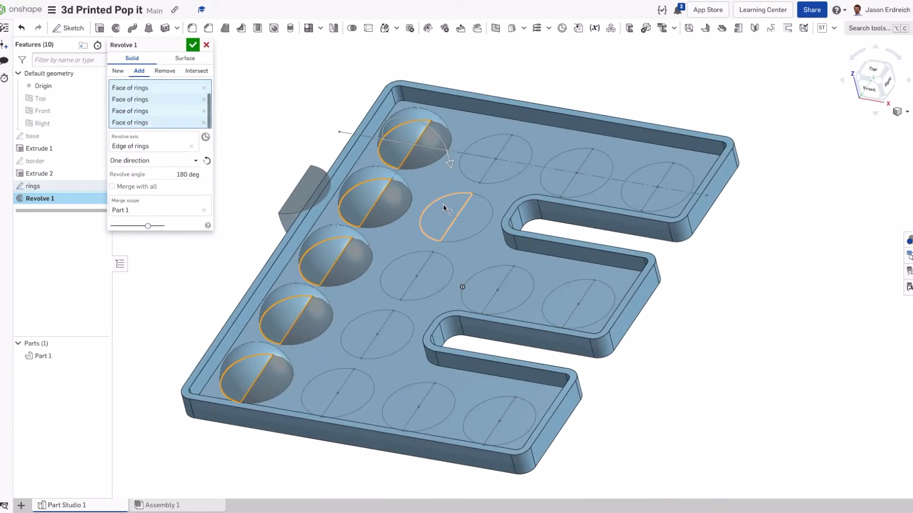
click(193, 44)
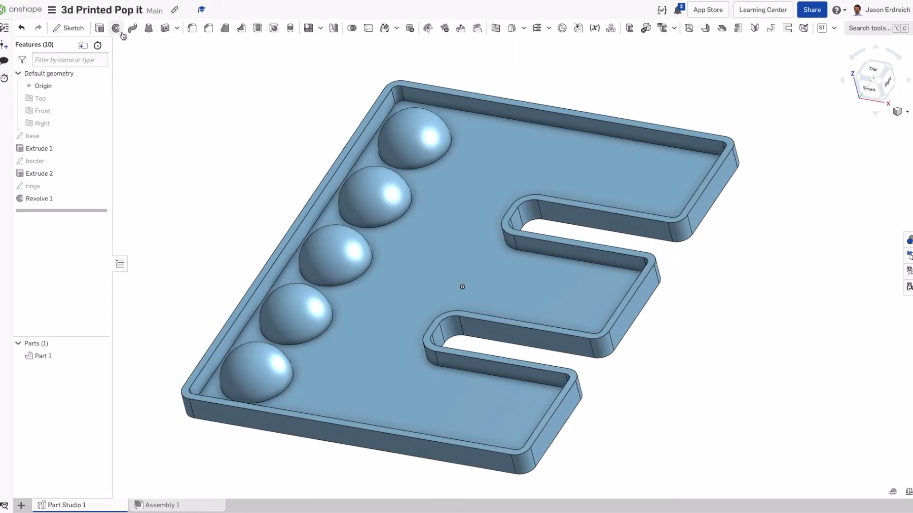
- Begin Revolve 2, selecting half-circle regions of the remaining rings
click(116, 27)
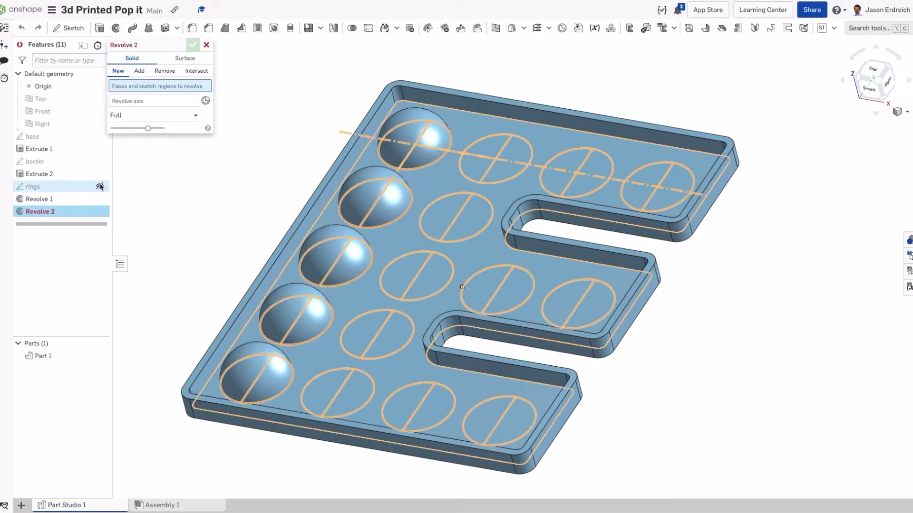
click(455, 212)
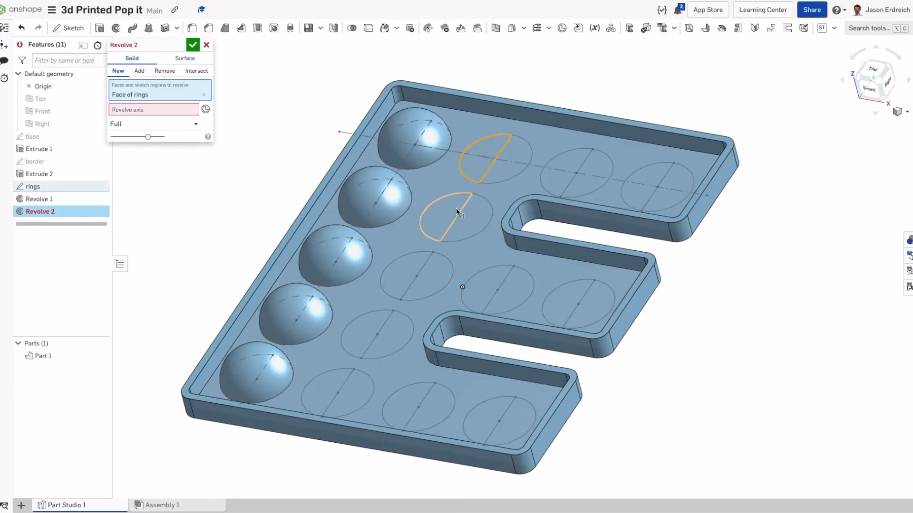
click(193, 44)
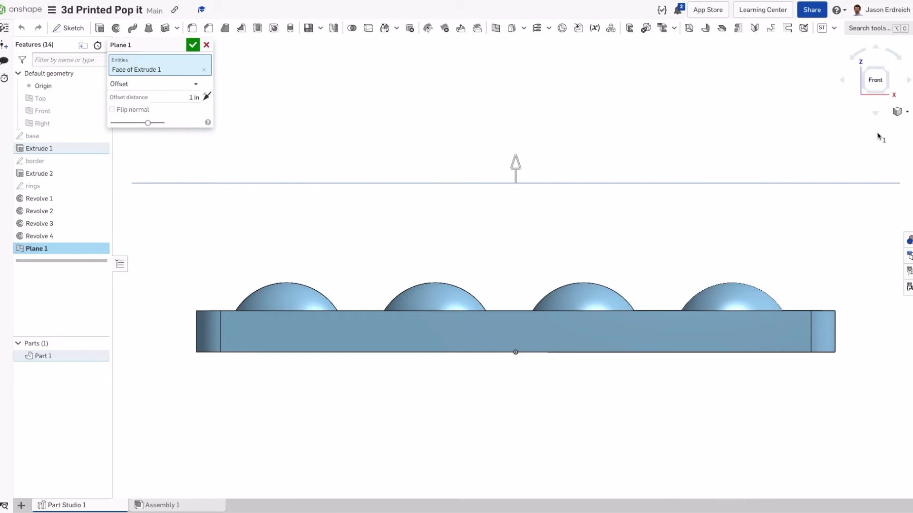
- Create Plane 1 above the base top face, reducing its offset to 0.1 in
click(896, 112)
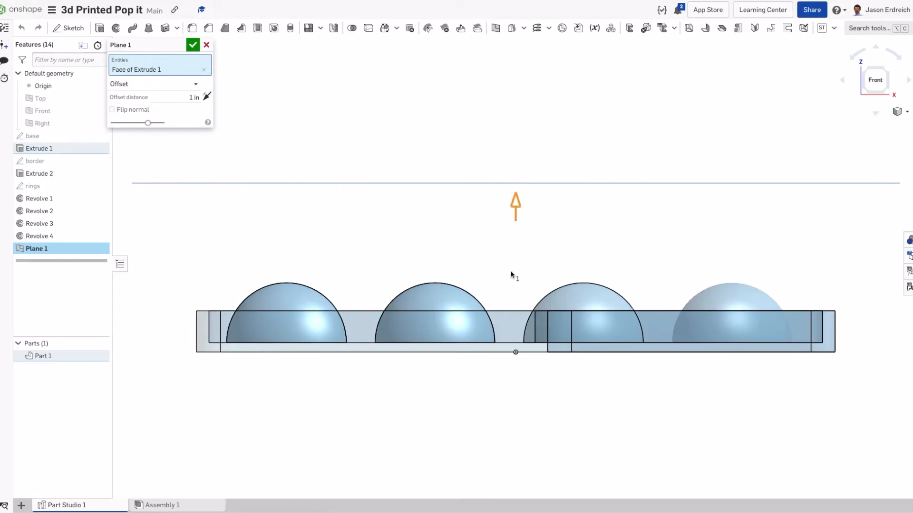
drag(515, 206, 515, 305)
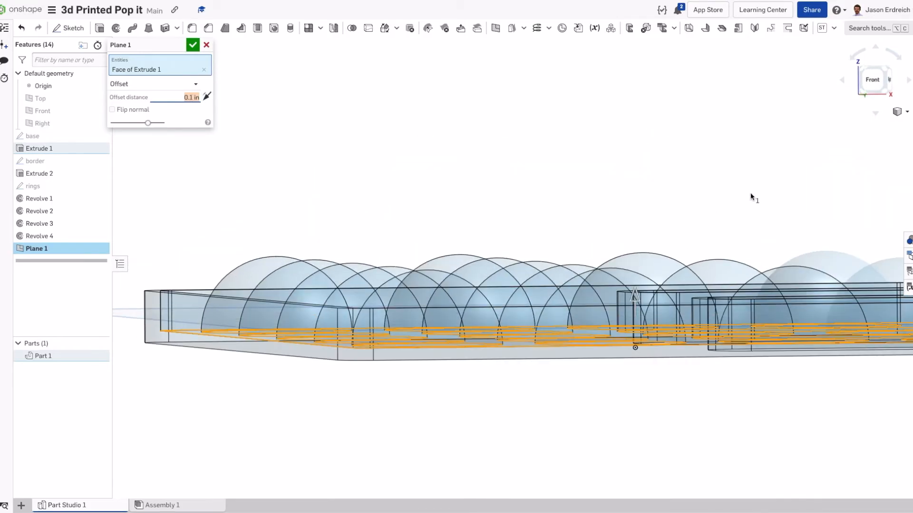
click(871, 80)
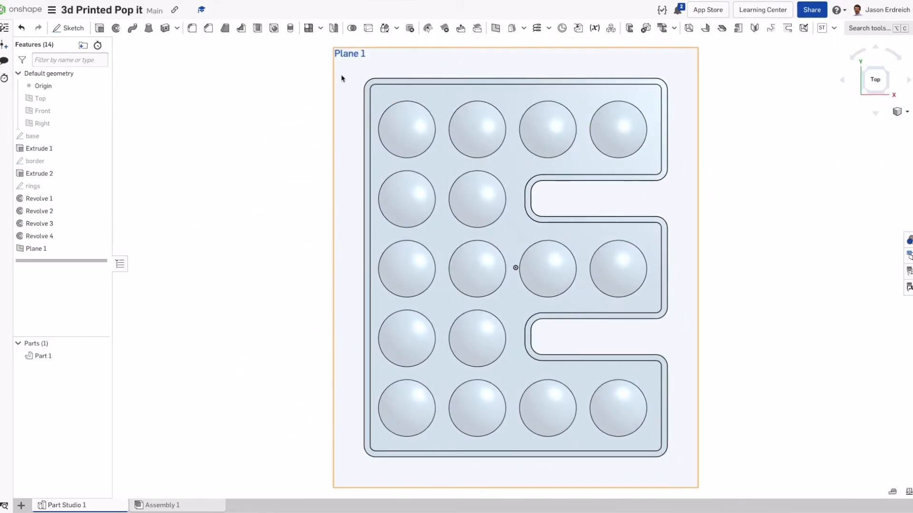
- Sketch the E-shaped outline just inside the rim on Plane 1 and close the sketch
click(68, 28)
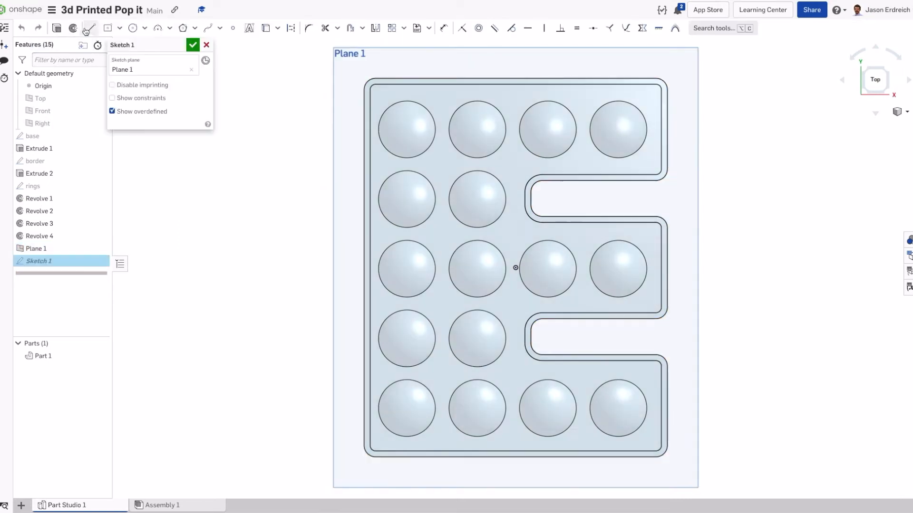
click(107, 28)
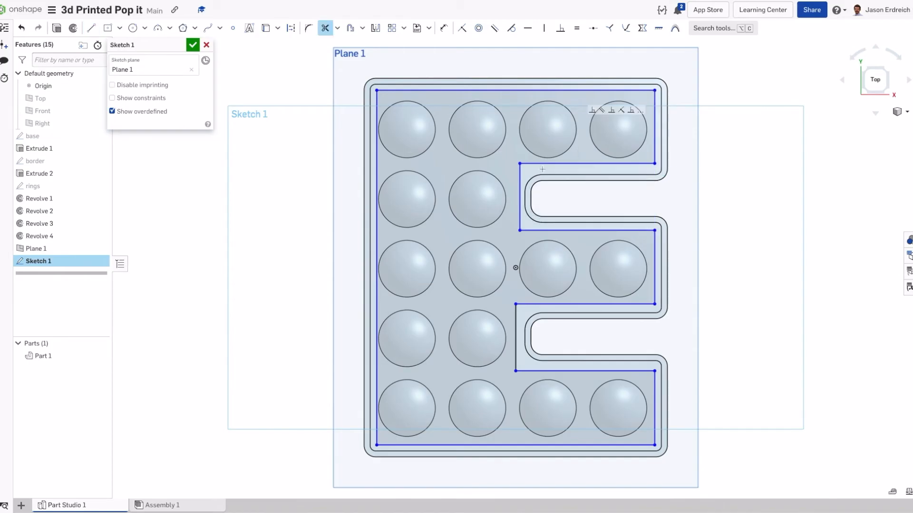
click(192, 45)
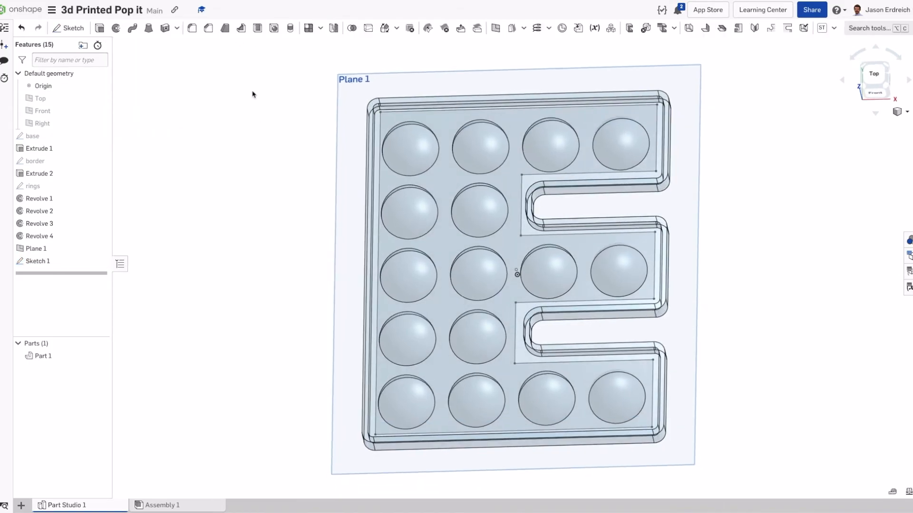
- Extrude Sketch 1's E region as Extrude 3, toggling Add/Remove and flipping direction to fill inside the border
click(896, 112)
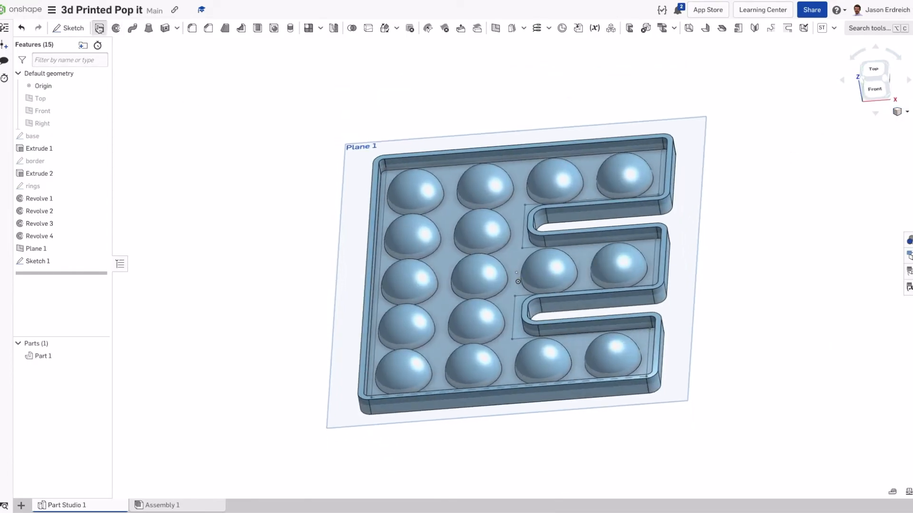
click(98, 27)
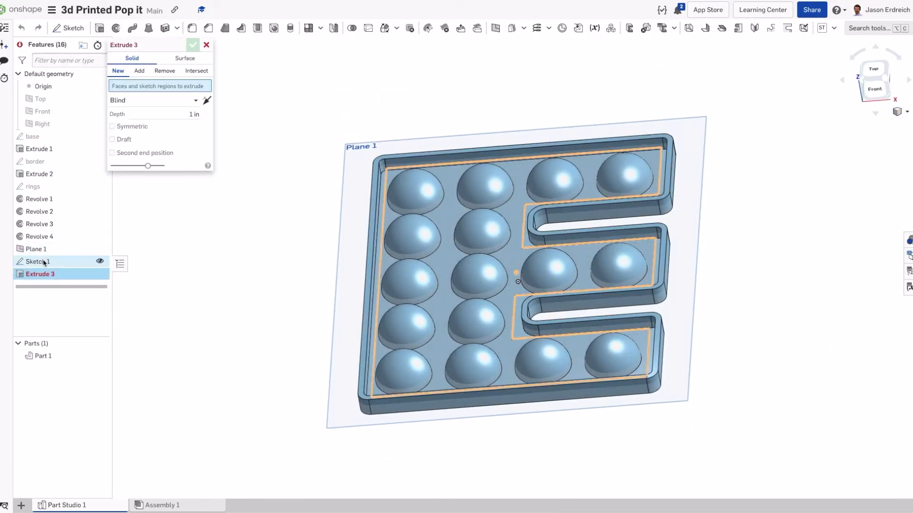
click(138, 71)
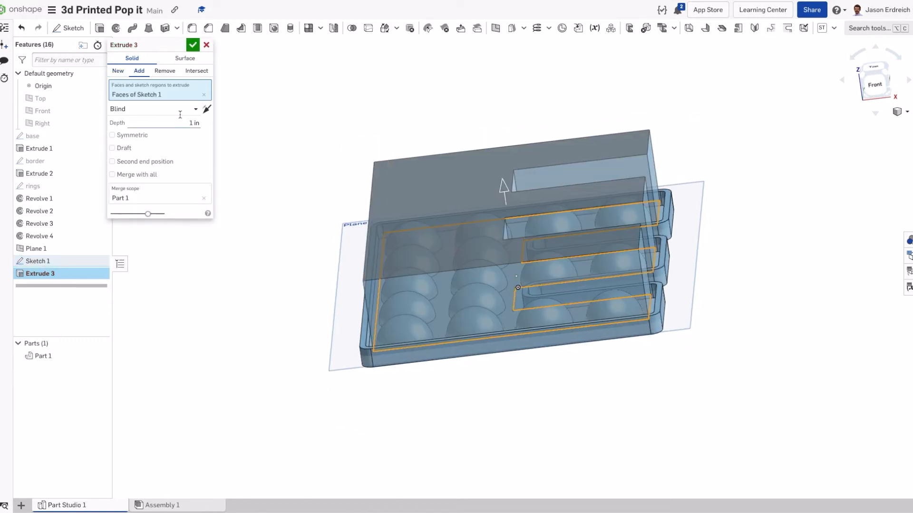
click(165, 70)
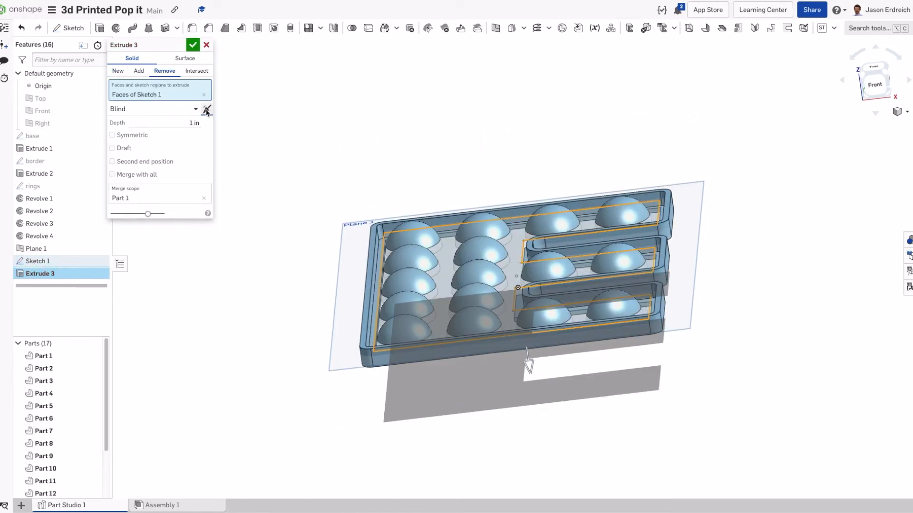
click(193, 45)
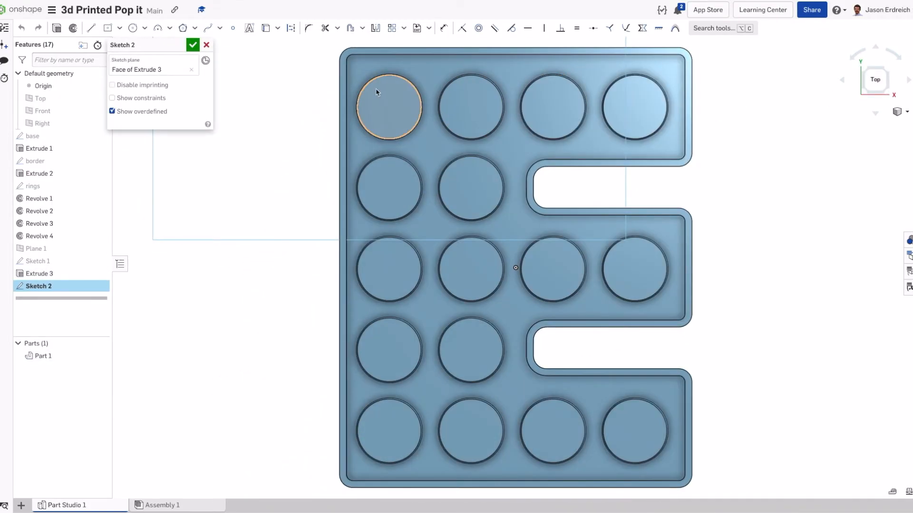
- Offset each poppet ring circle by 0.031 on the slab's top face and close Sketch 2
click(389, 108)
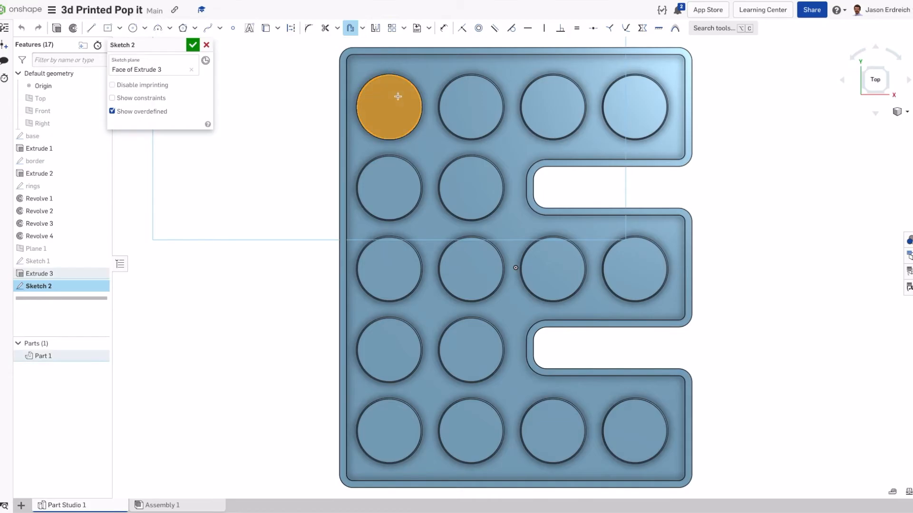
click(389, 110)
text(.)
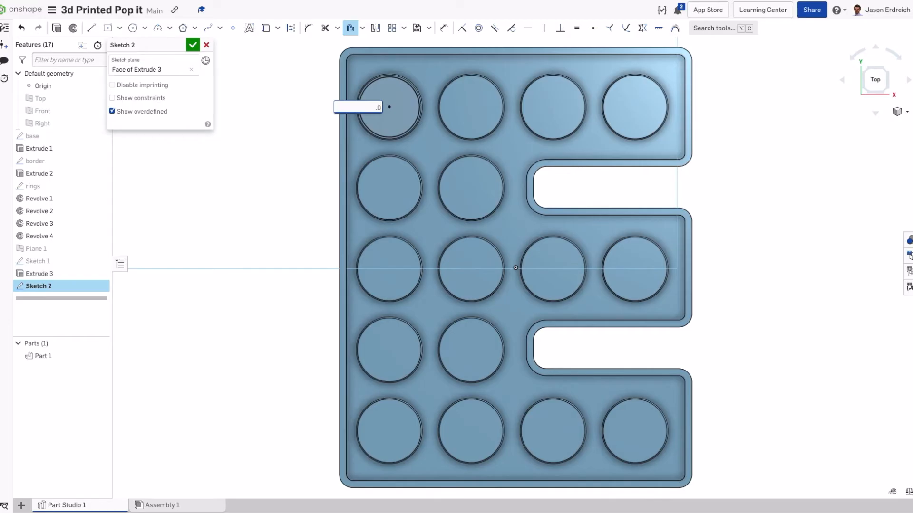
text(08)
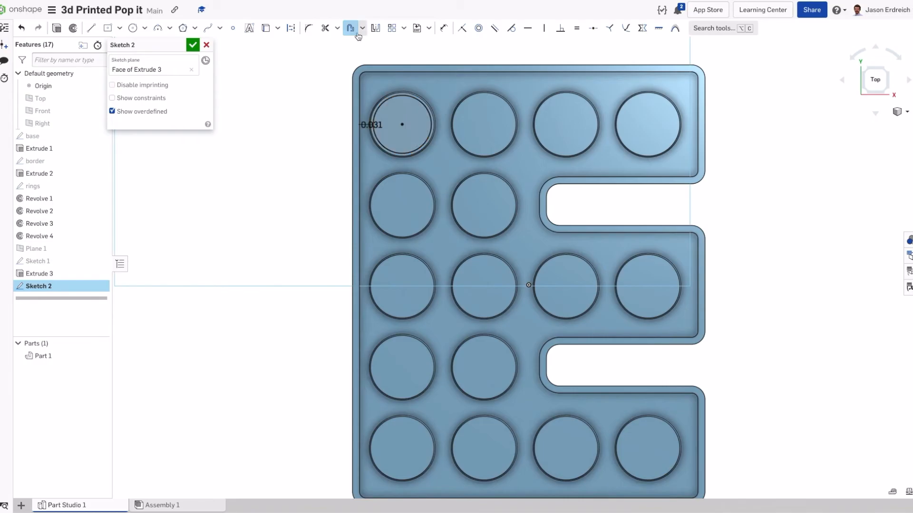
click(483, 125)
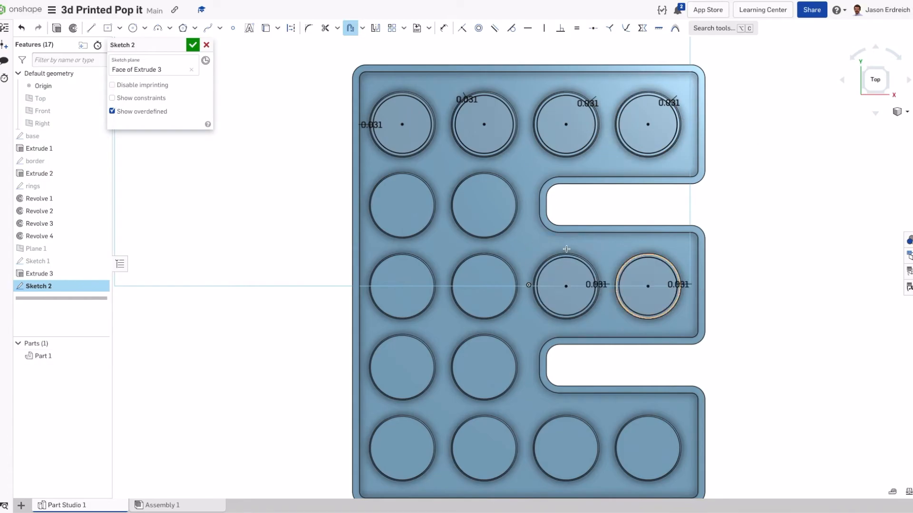
click(193, 44)
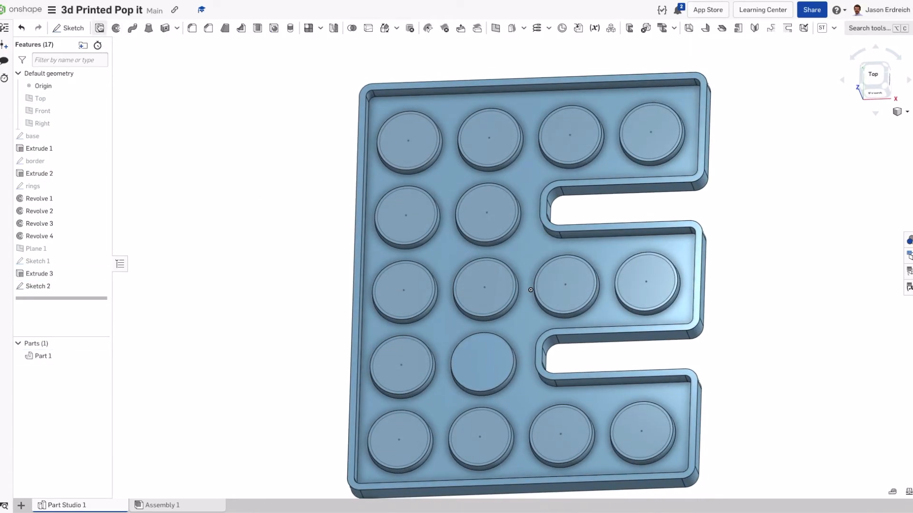
- Remove-extrude all Sketch 2 circle regions up to Extrude 1's face as Extrude 4, merged with Part 1
click(99, 28)
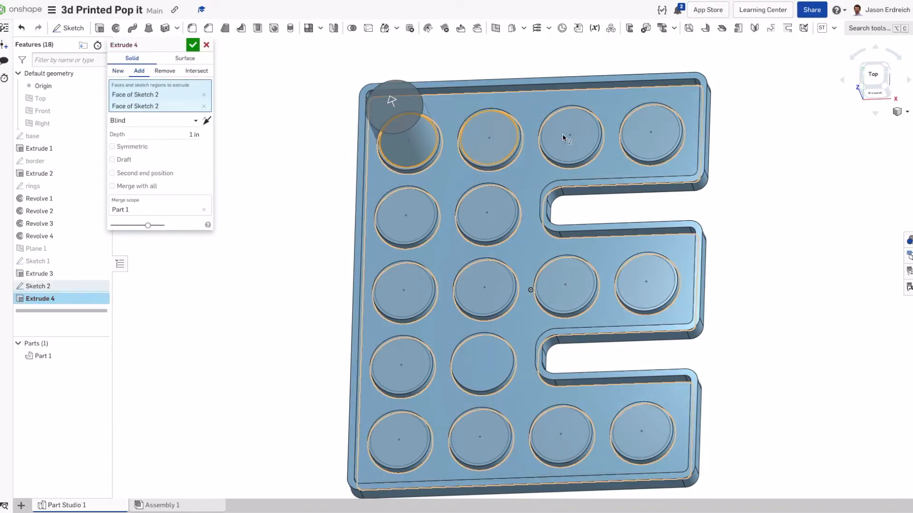
click(562, 285)
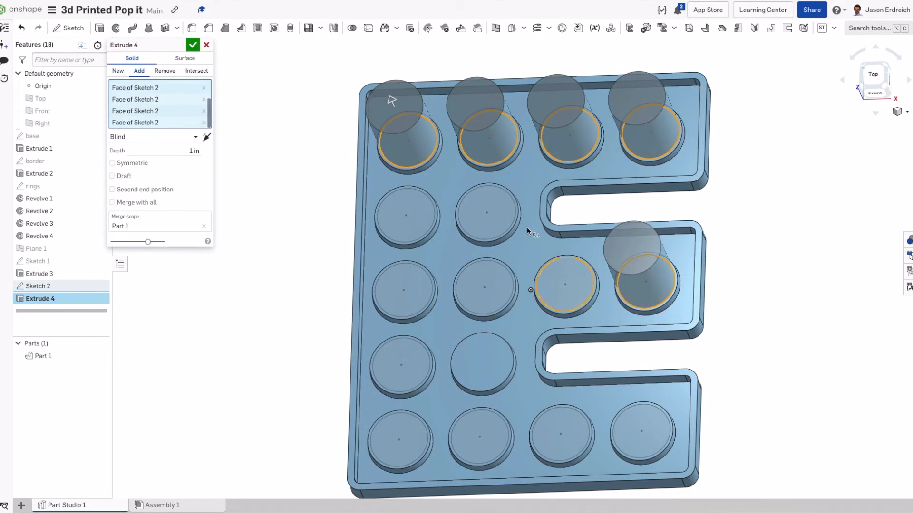
click(403, 288)
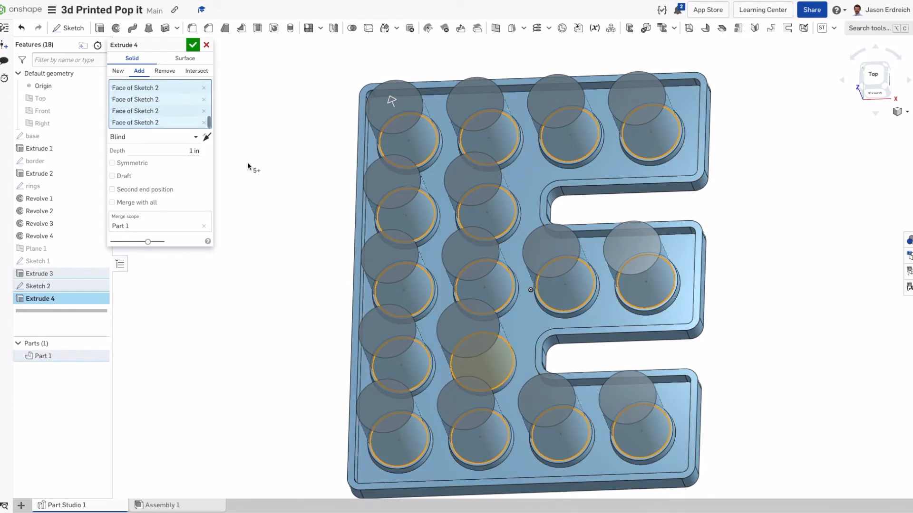
click(165, 70)
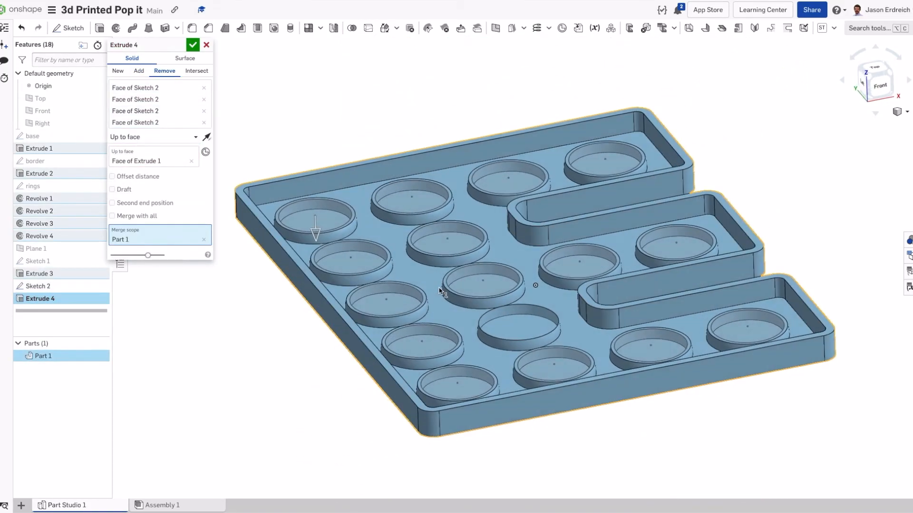
click(193, 44)
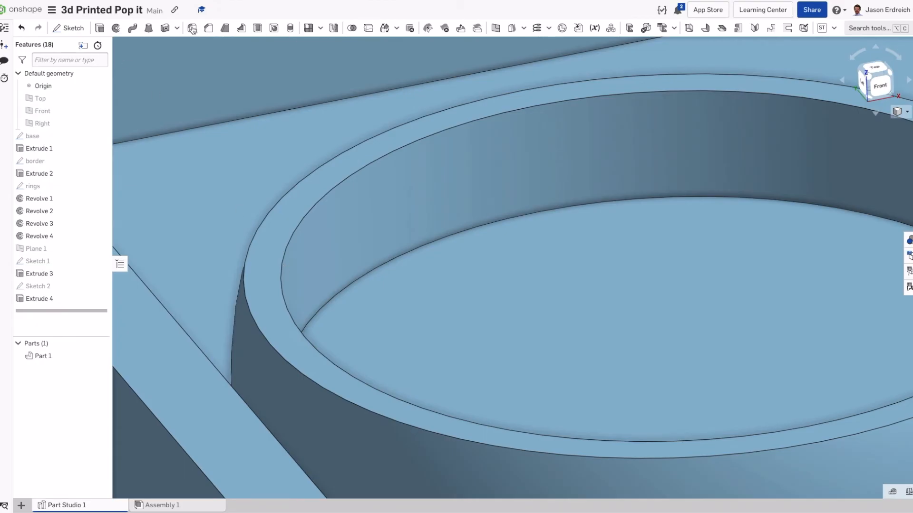
- Fillet the pocket rim edges at 0.016 in and begin Sketch 3 with 0.031 offset circles
click(208, 28)
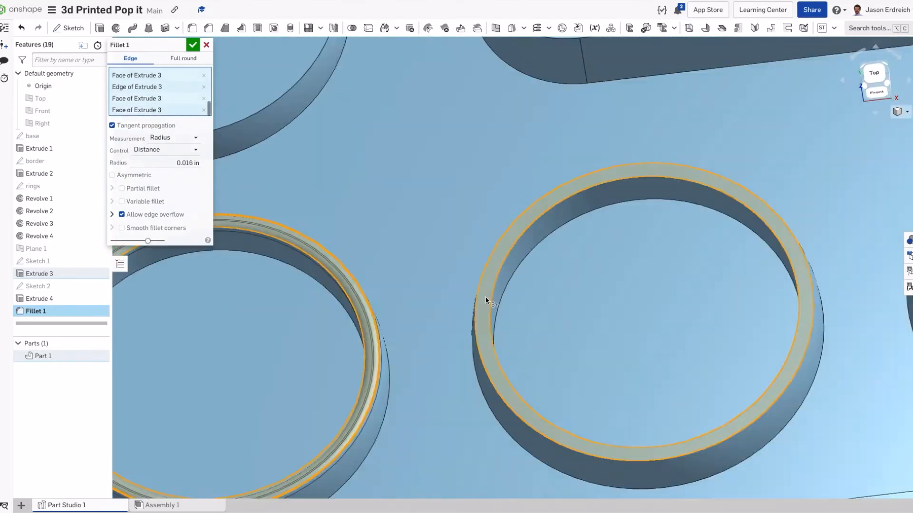
click(193, 45)
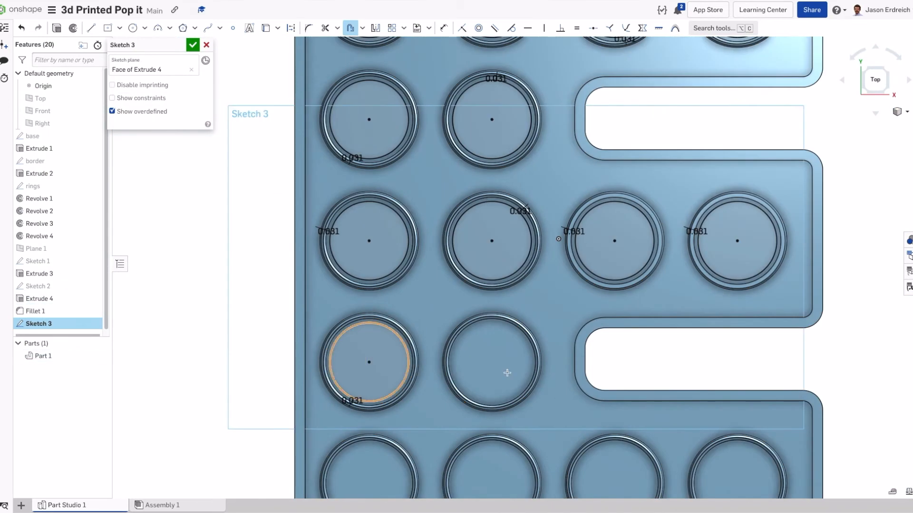
- Draw vertical centre lines through each pocket column and confirm the sketch renamed pops
scroll(down, 3)
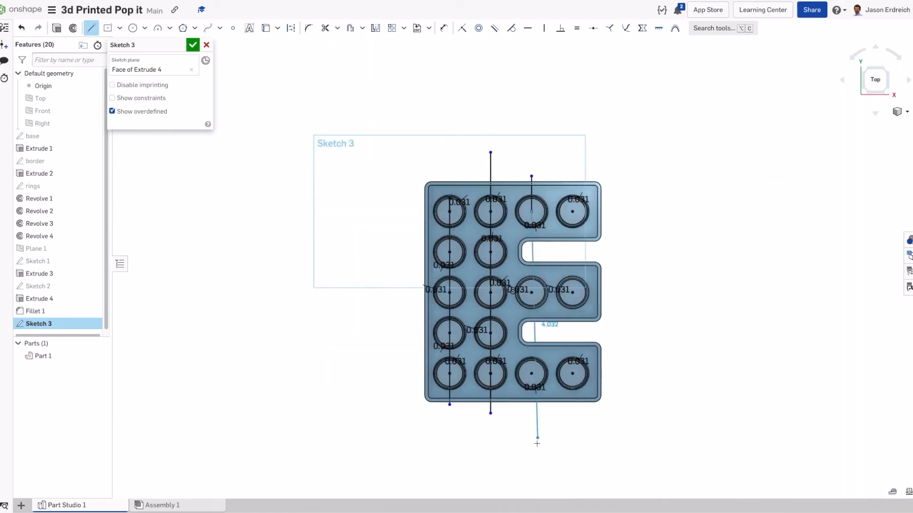
click(193, 45)
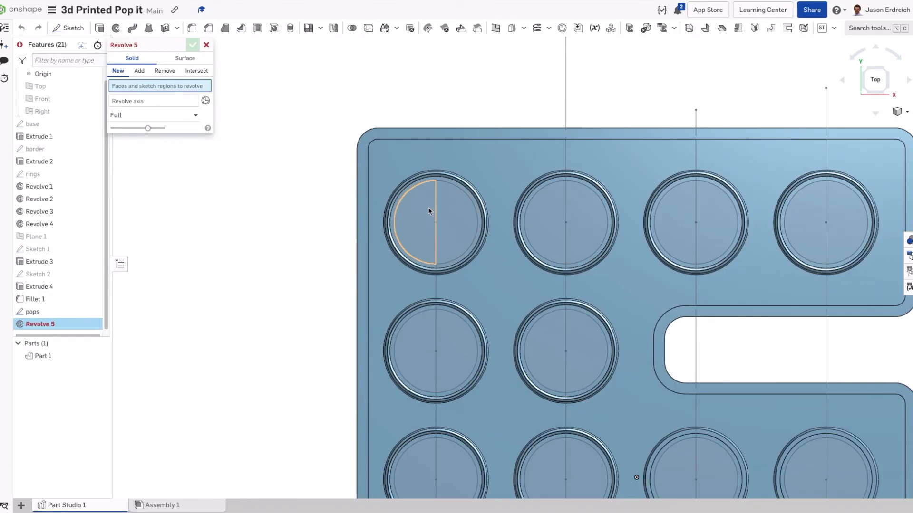
- Revolve the first column's half-circles 180 deg about its centre line as new dome parts, then pick the next column
click(428, 211)
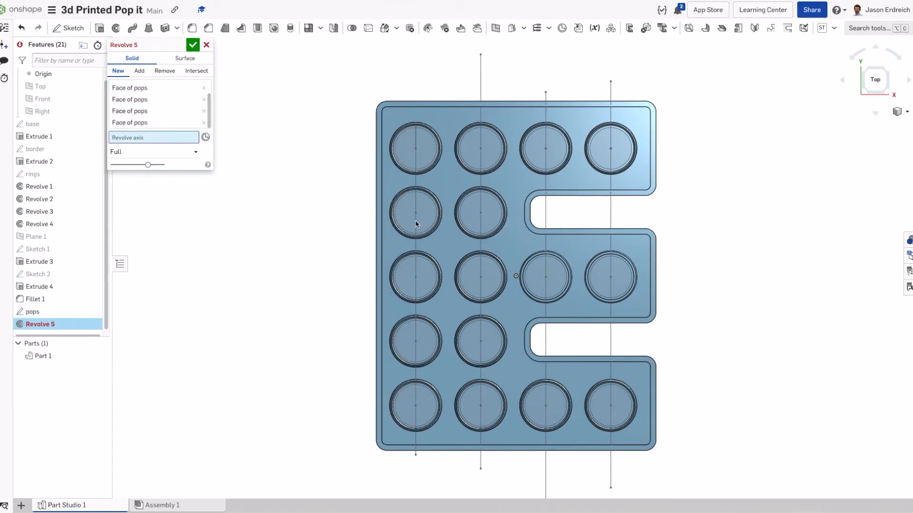
click(138, 70)
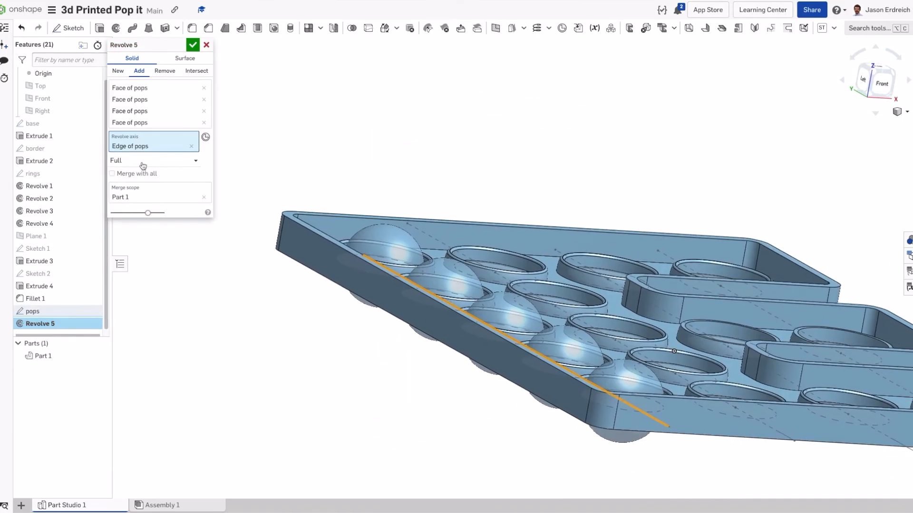
click(196, 160)
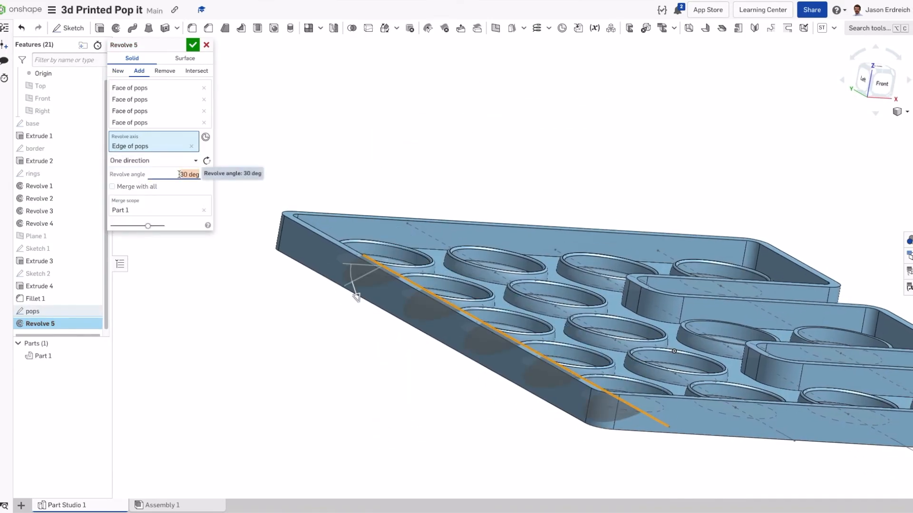
text(180)
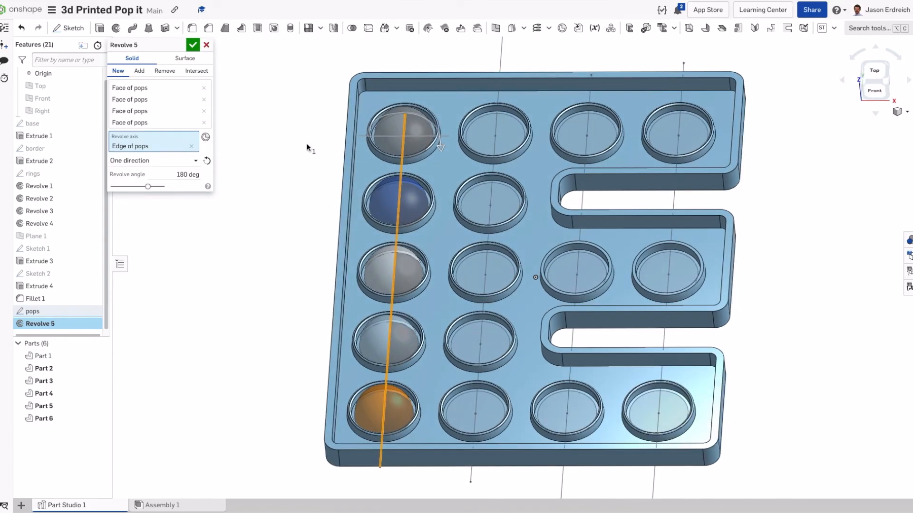
click(193, 45)
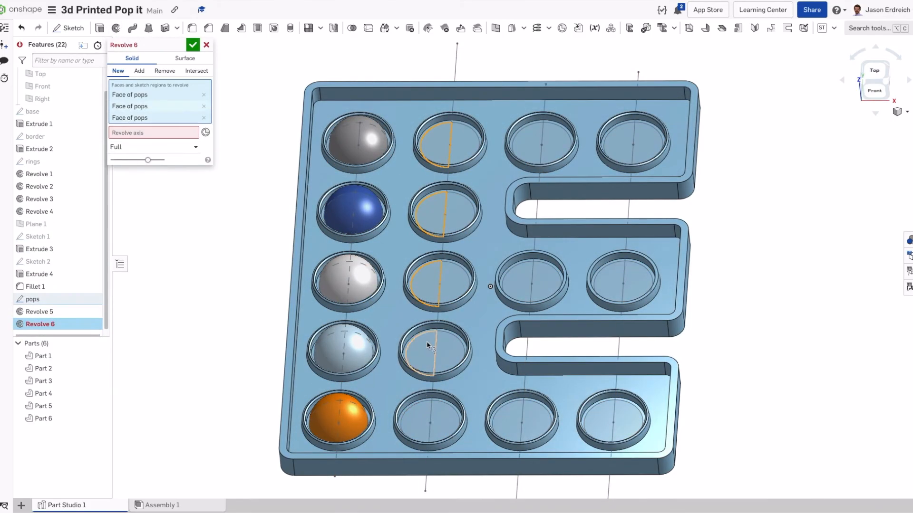
click(193, 44)
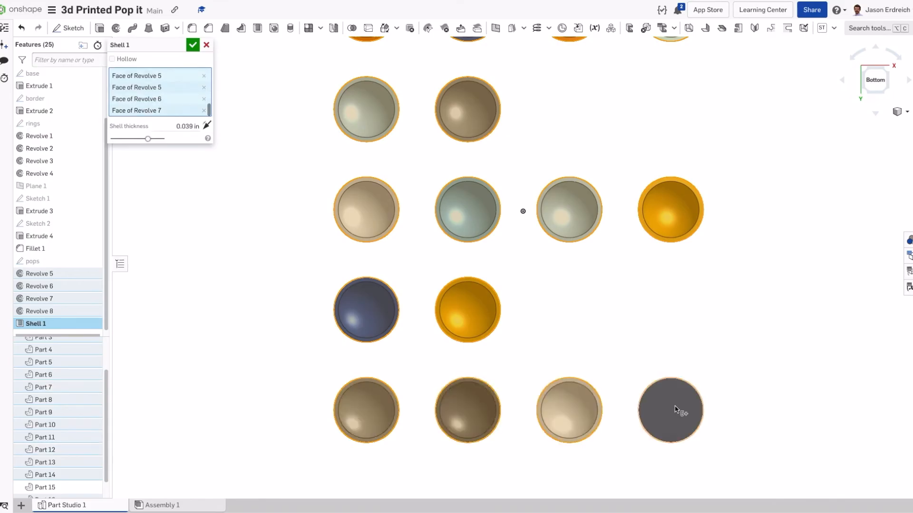
- Shell all domes to 0.039 in with their bottom faces removed and inspect from the side
click(670, 409)
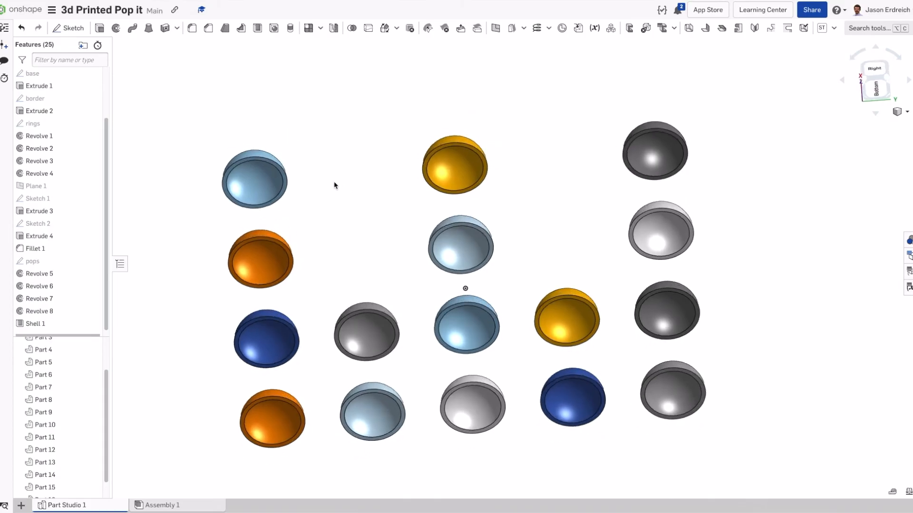
drag(335, 185, 255, 154)
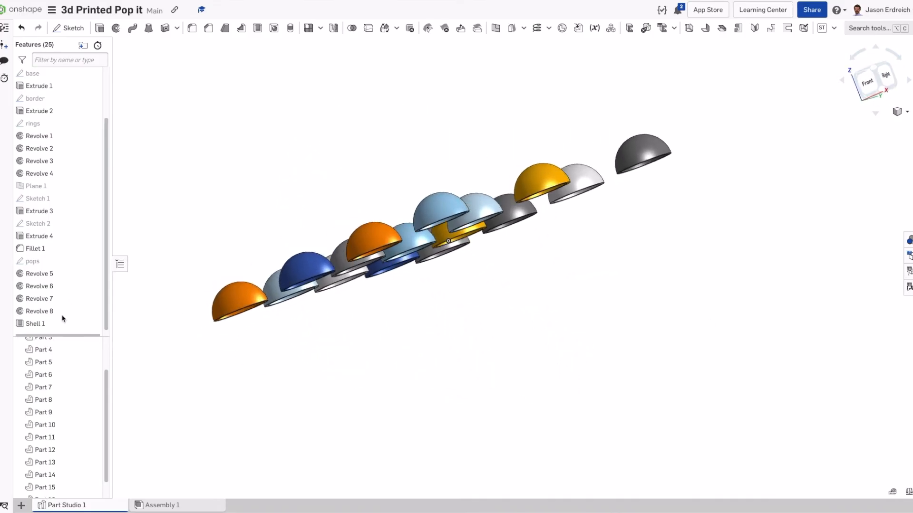
- Sketch 'openings' from the ring edges and remove-extrude them through the base as Extrude 5, then hide parts
click(41, 356)
text(openings)
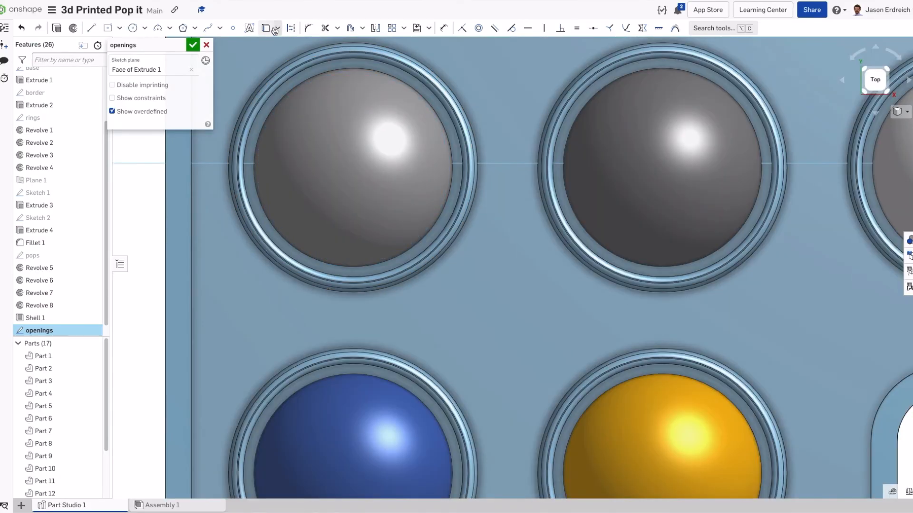
click(267, 28)
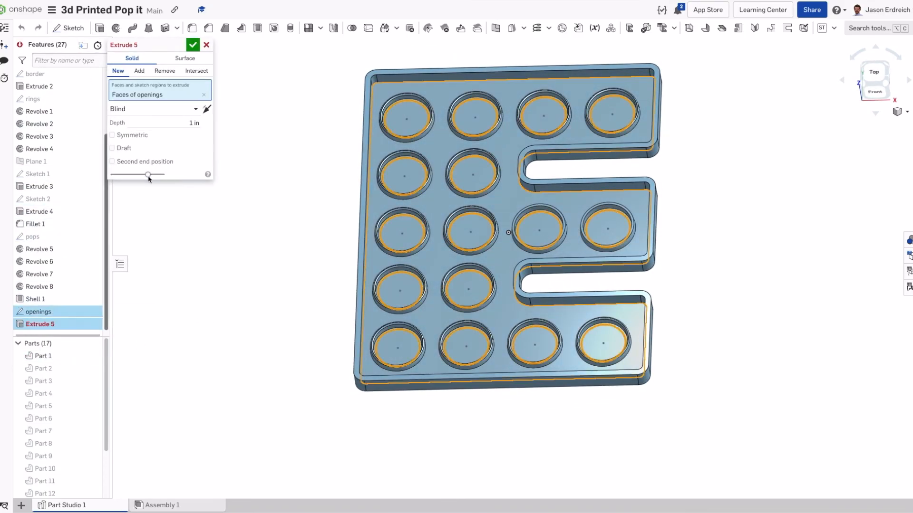
click(165, 71)
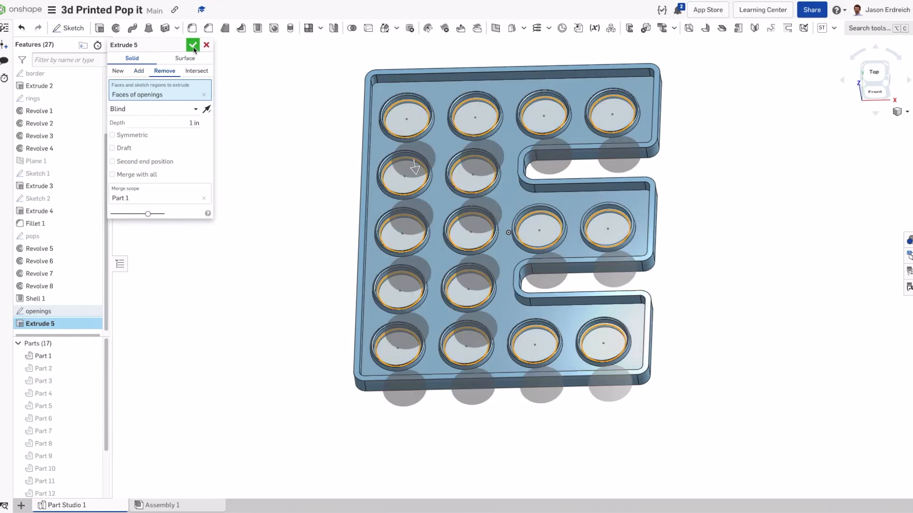
click(193, 44)
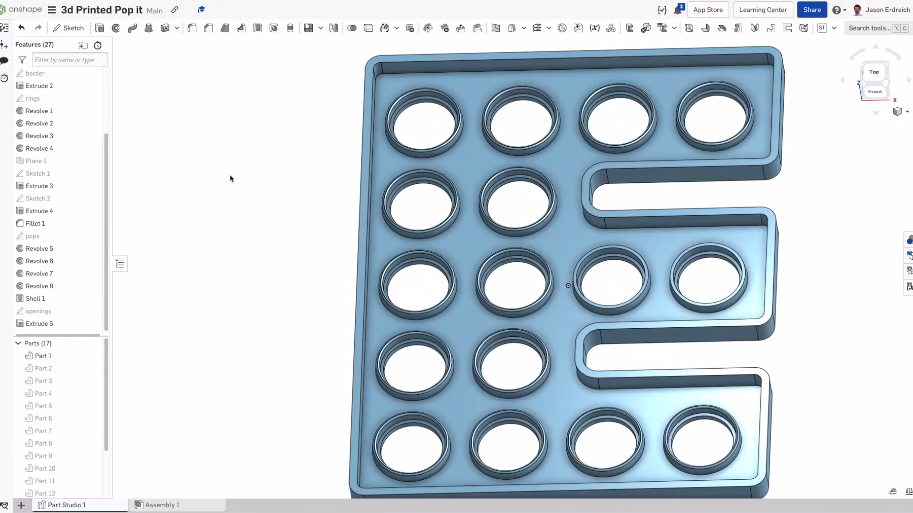
click(94, 343)
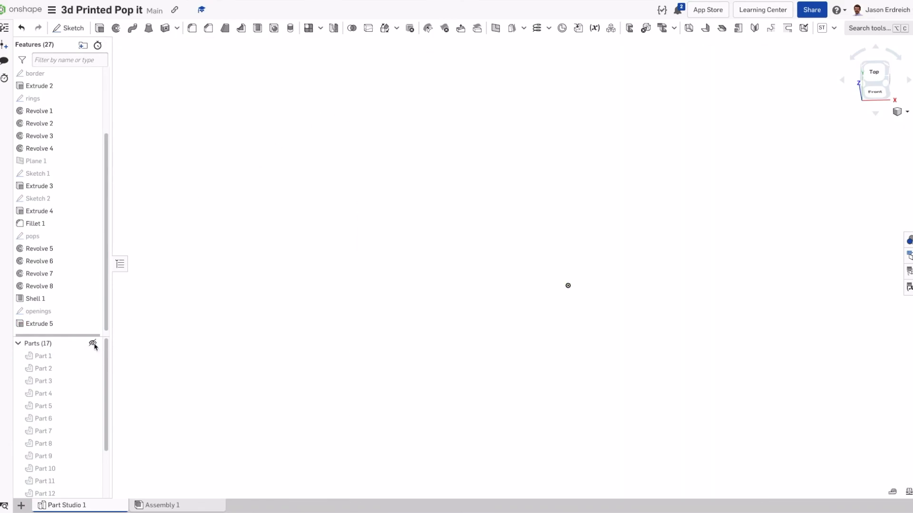
- Extrude the dome rim faces up to Extrude 1's face with Add, merging domes and base into one part
click(93, 343)
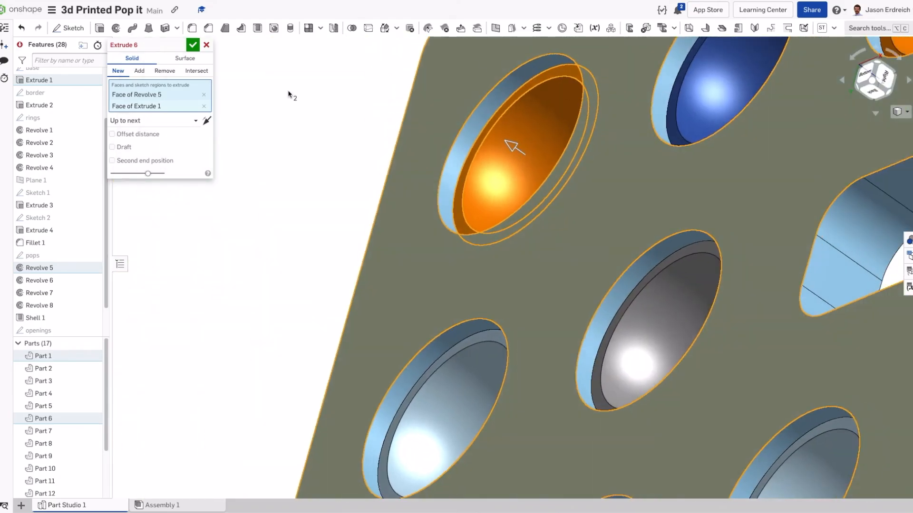
click(154, 121)
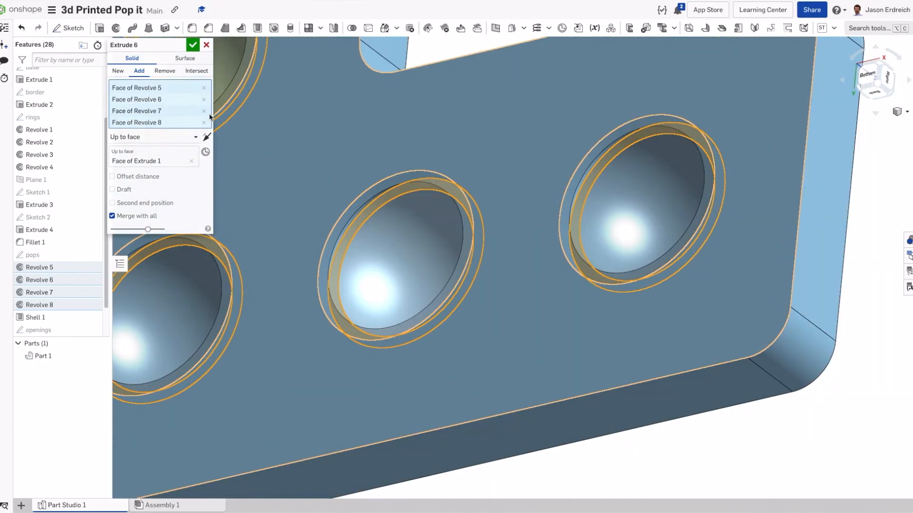
click(193, 45)
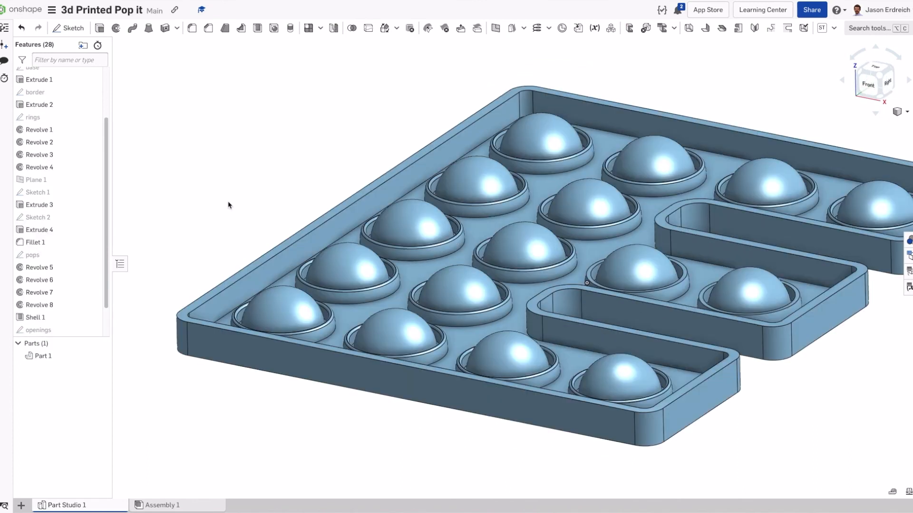
click(35, 104)
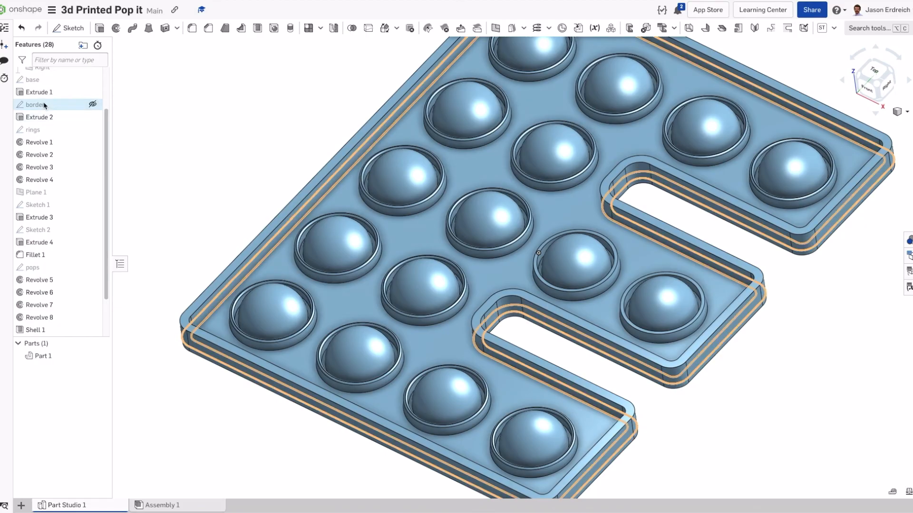
click(33, 129)
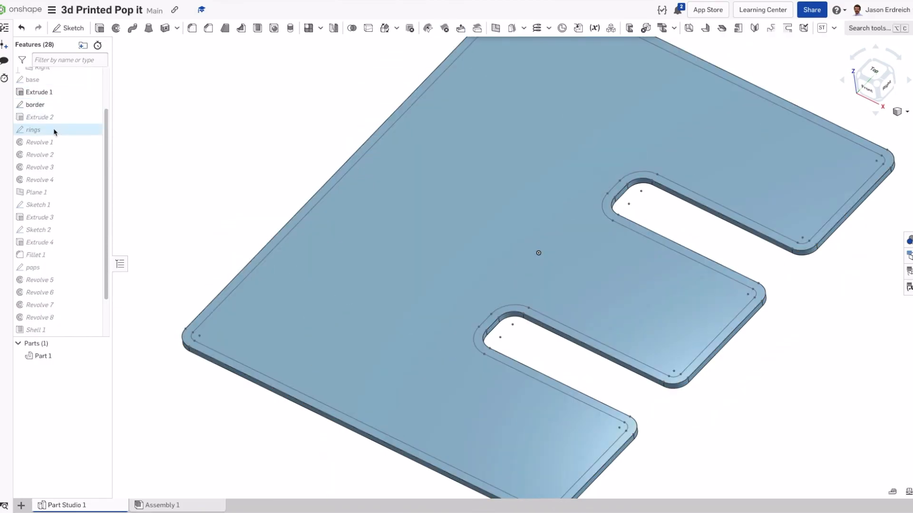
double_click(33, 129)
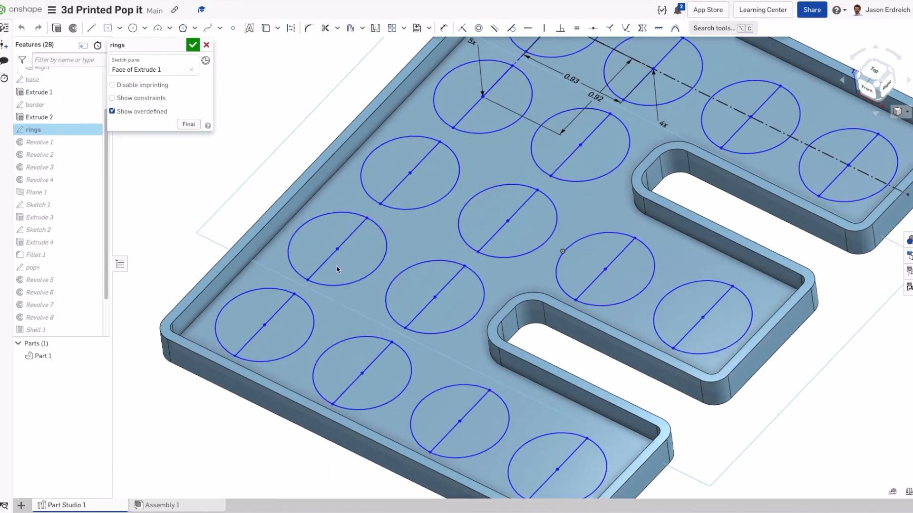
click(193, 45)
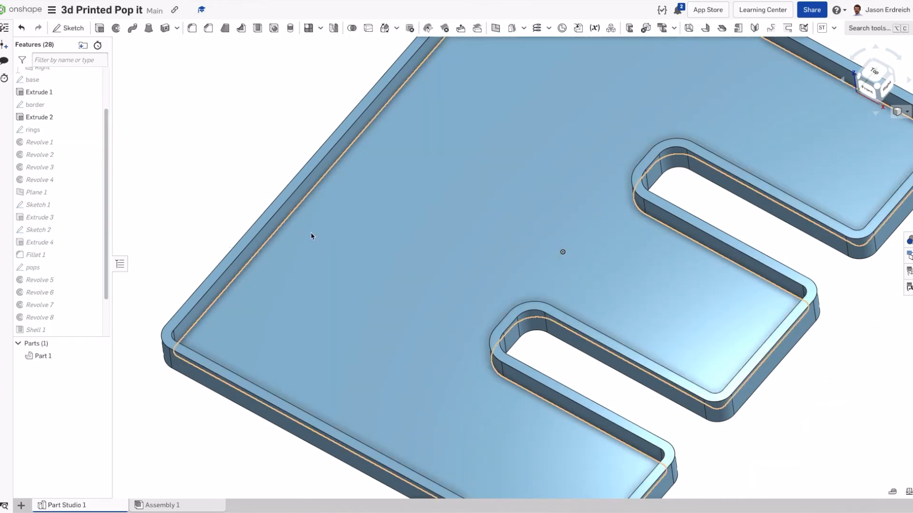
scroll(down, 3)
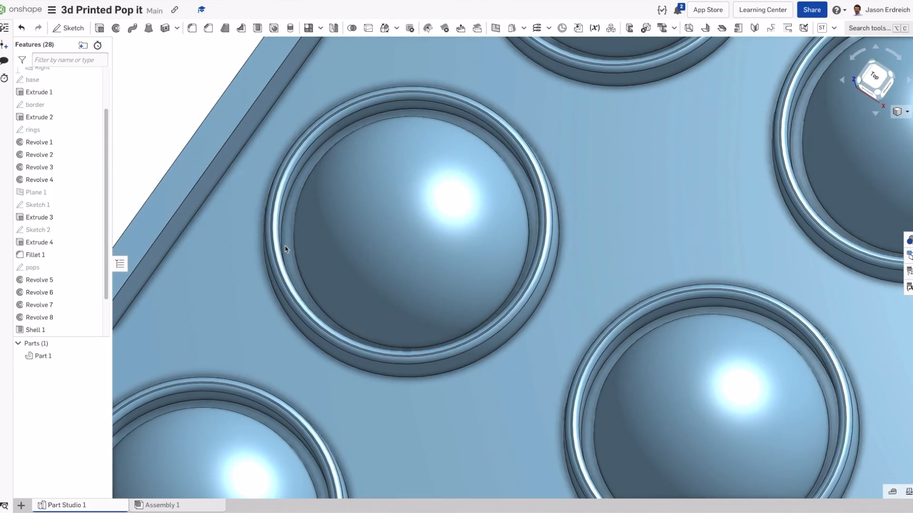
click(287, 239)
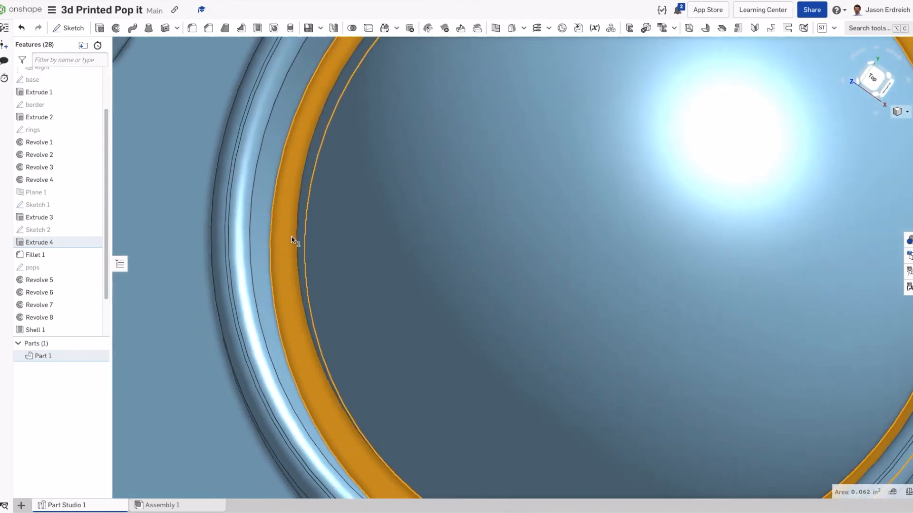
scroll(down, 3)
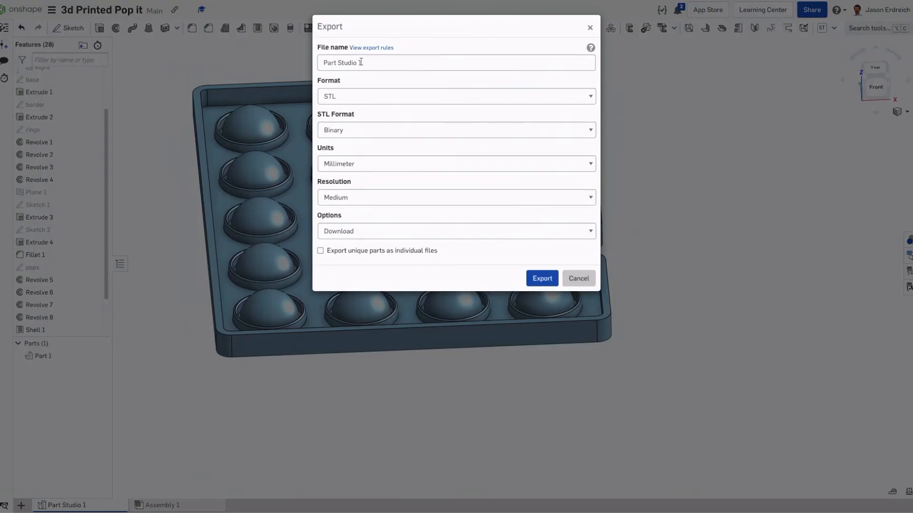
- Name the STL export 'e pop it' in millimetres and start the download
text(e)
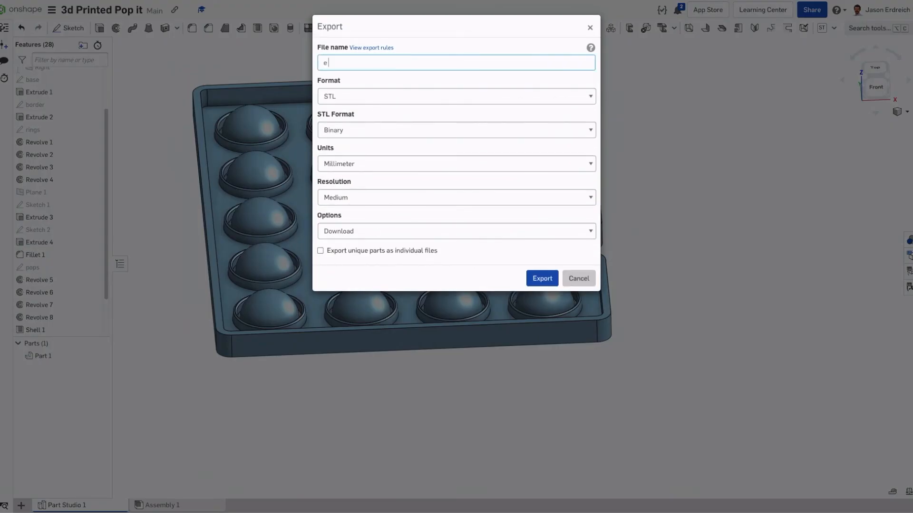
text(pop it)
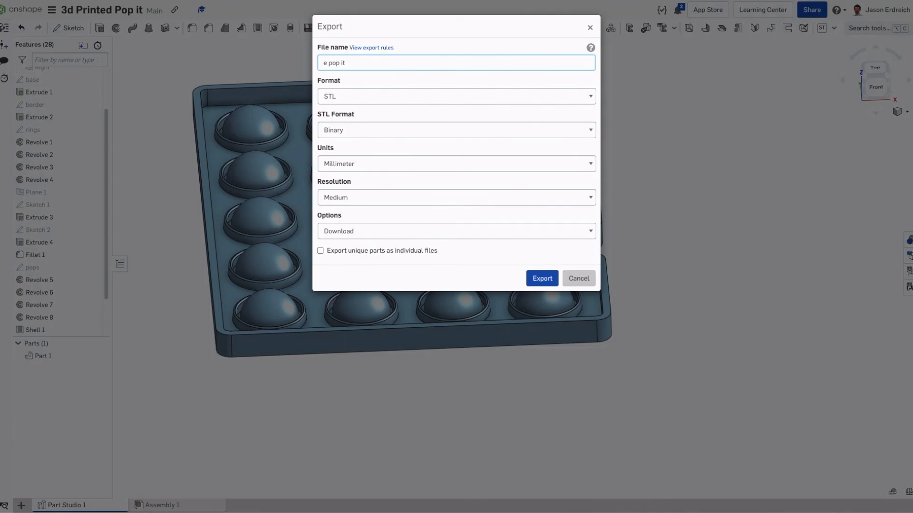
click(541, 278)
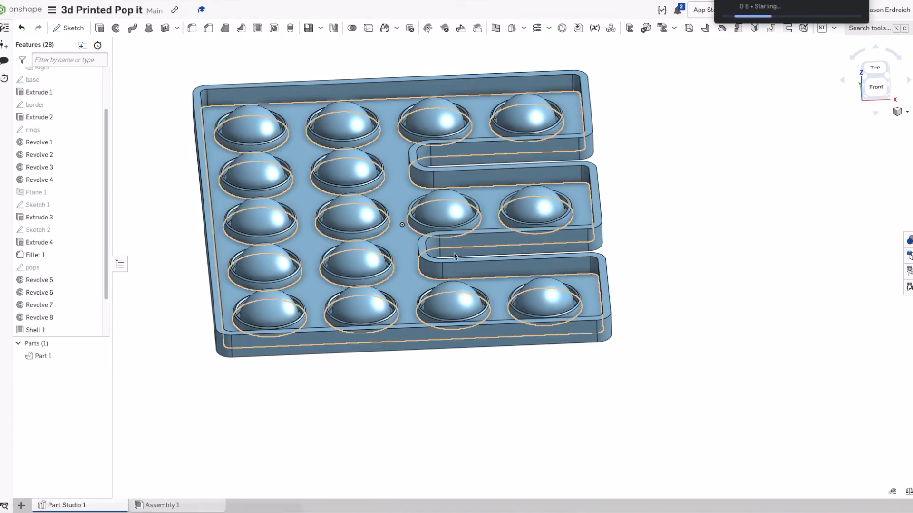